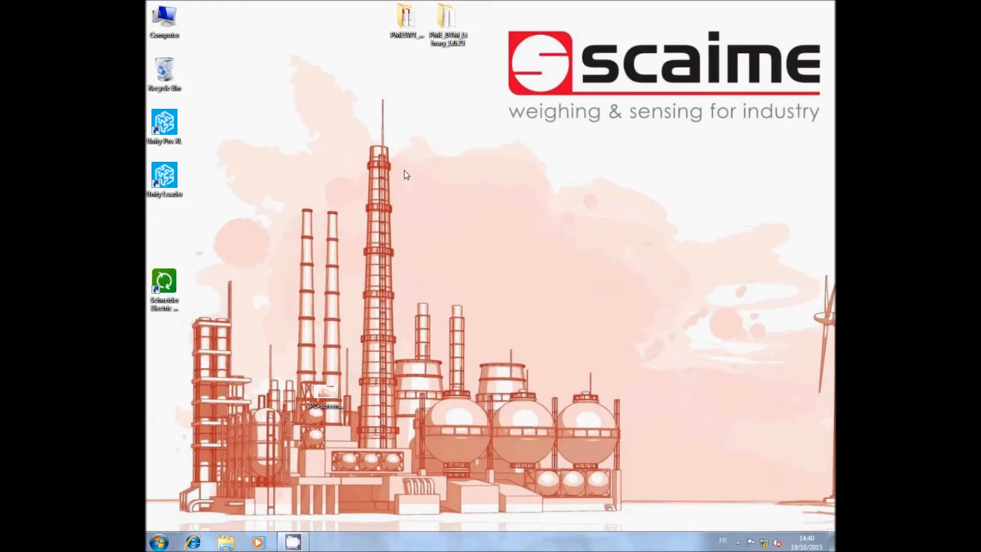
- Open the PME_DTM_Library_1.0.23 folder and select its setup application
double_click(446, 22)
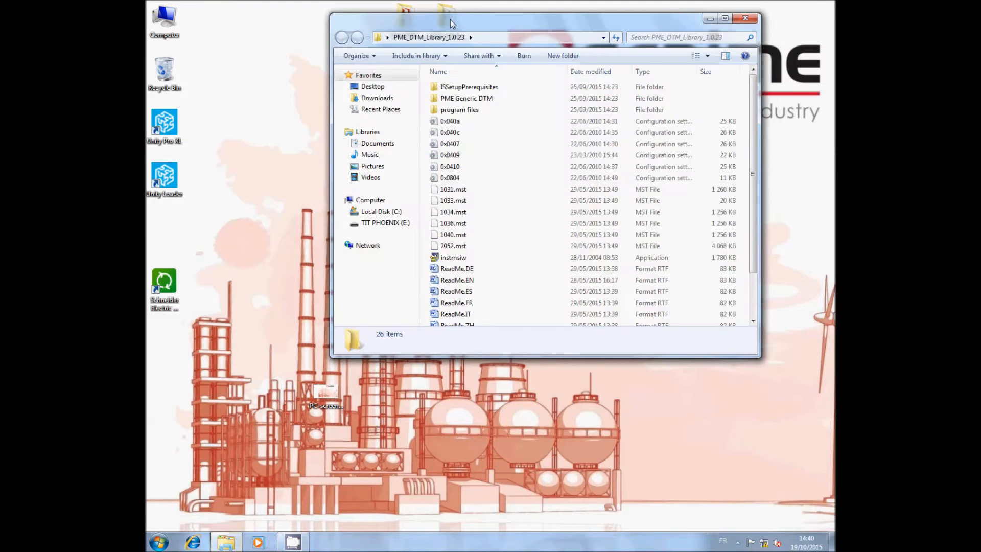
scroll("down", 3)
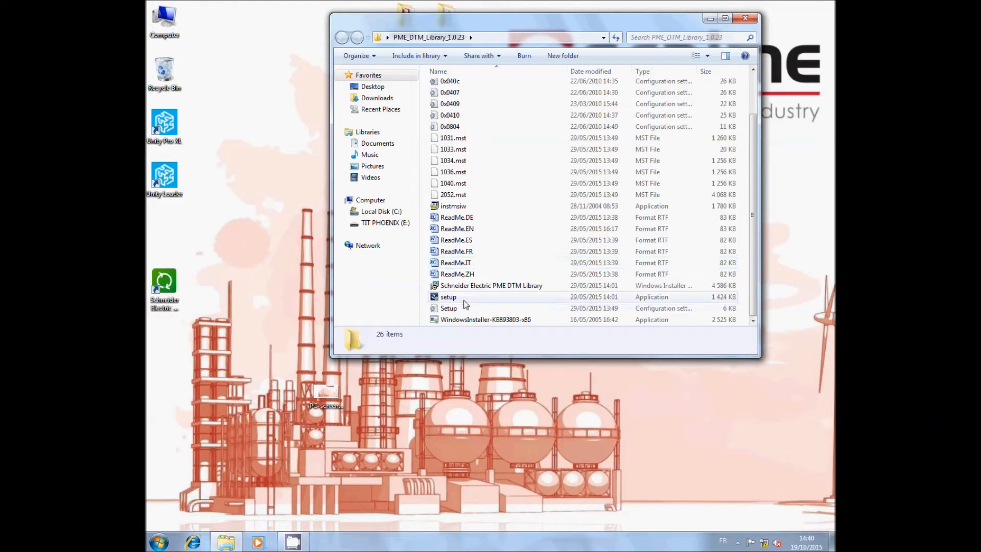
mouse_move(447, 296)
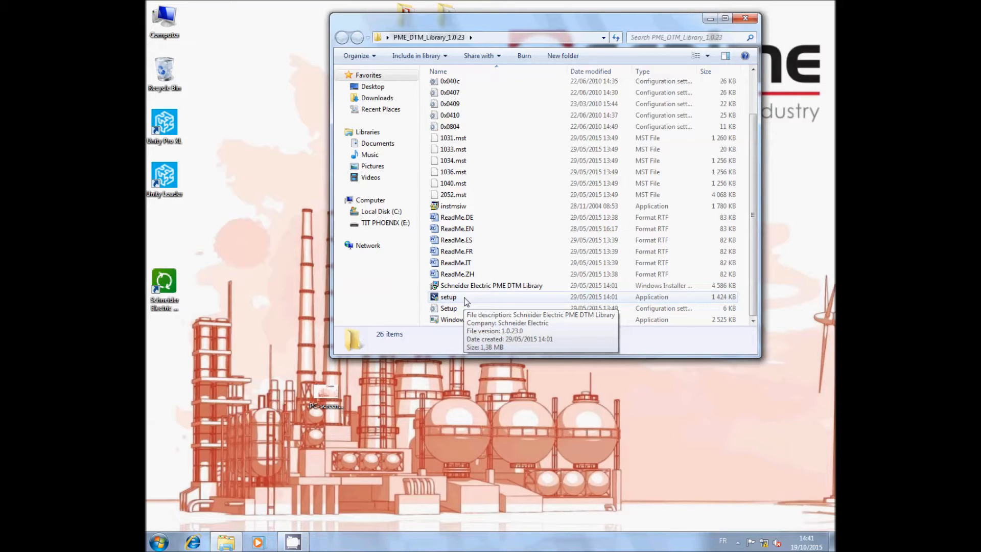
left_click(447, 296)
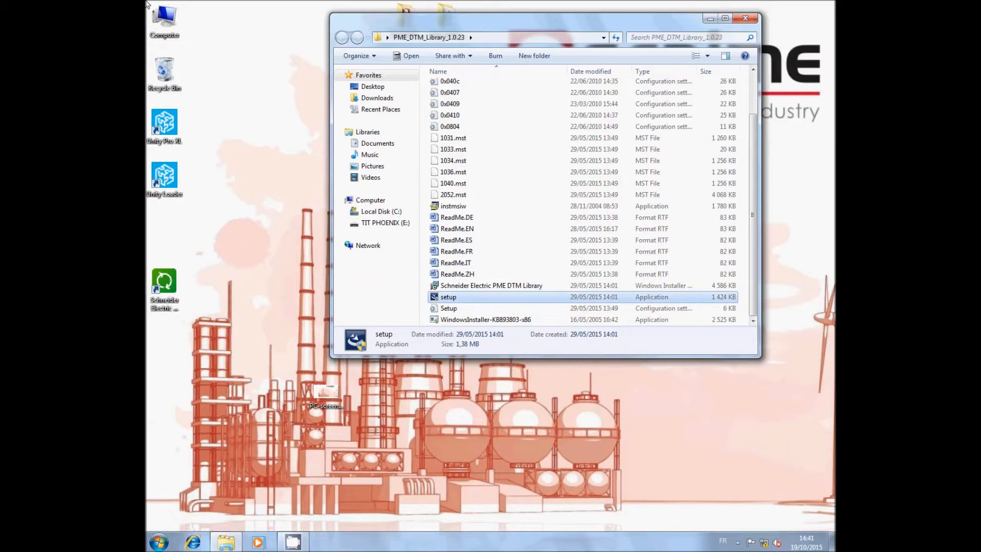
- Run setup with English as the language and launch the Schneider Electric PME DTM Library package
double_click(448, 296)
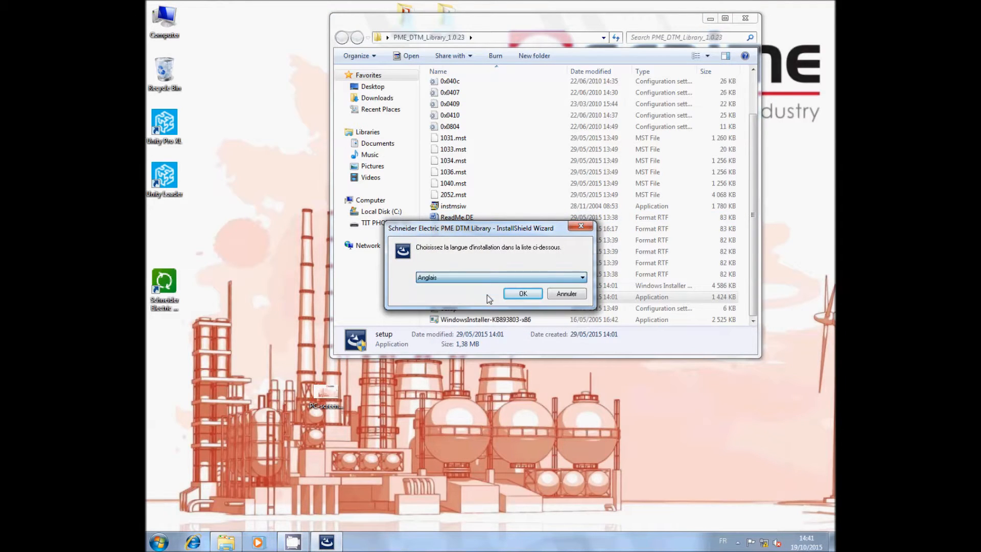
left_click(524, 294)
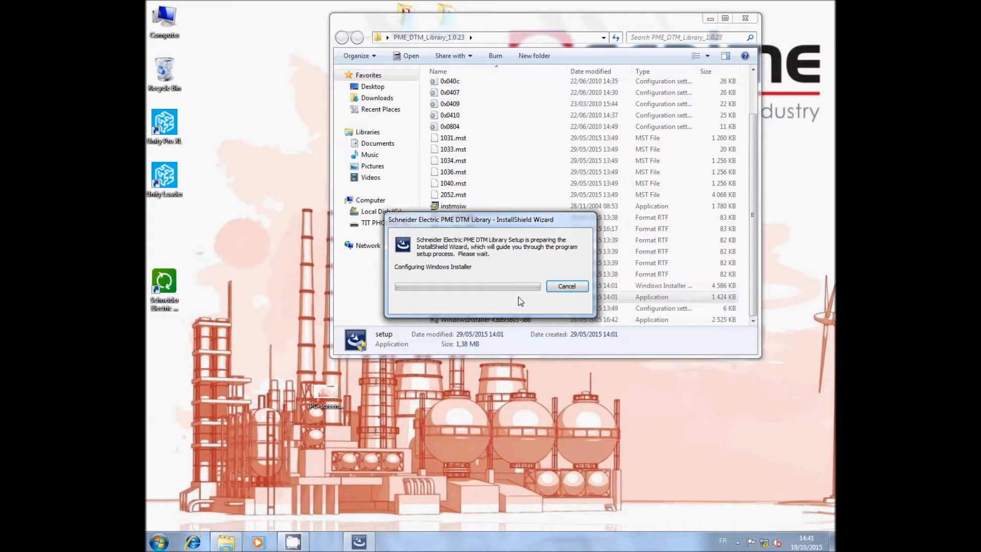
left_click(567, 286)
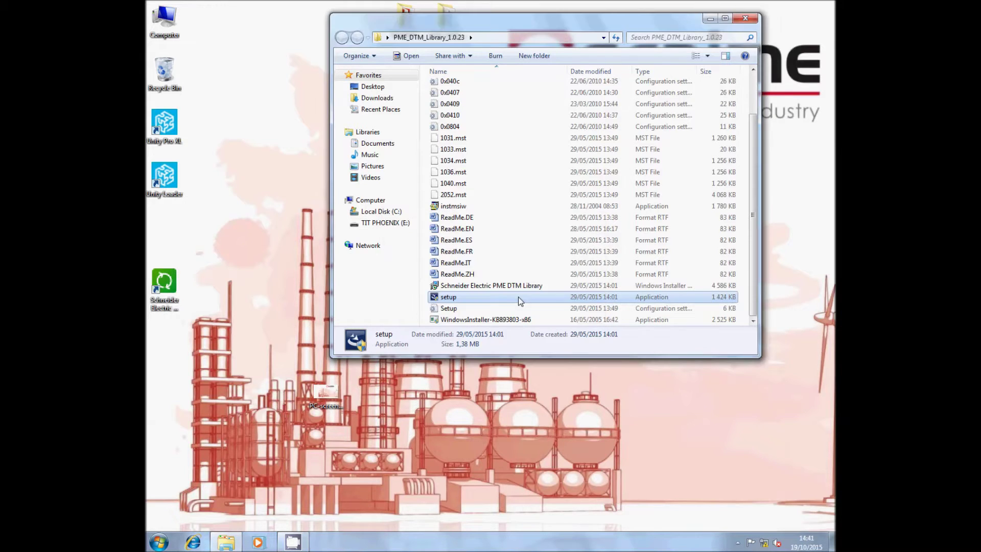
double_click(448, 296)
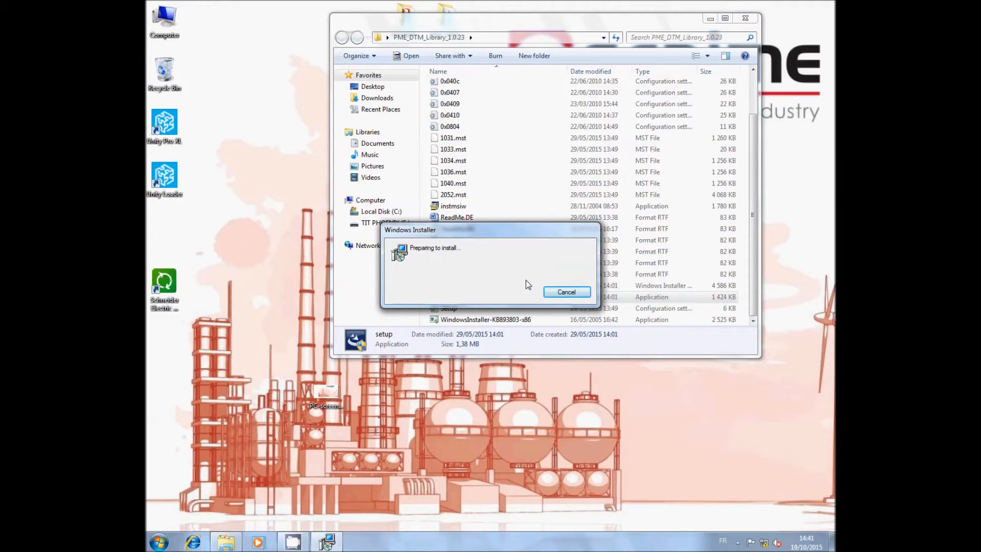
left_click(565, 292)
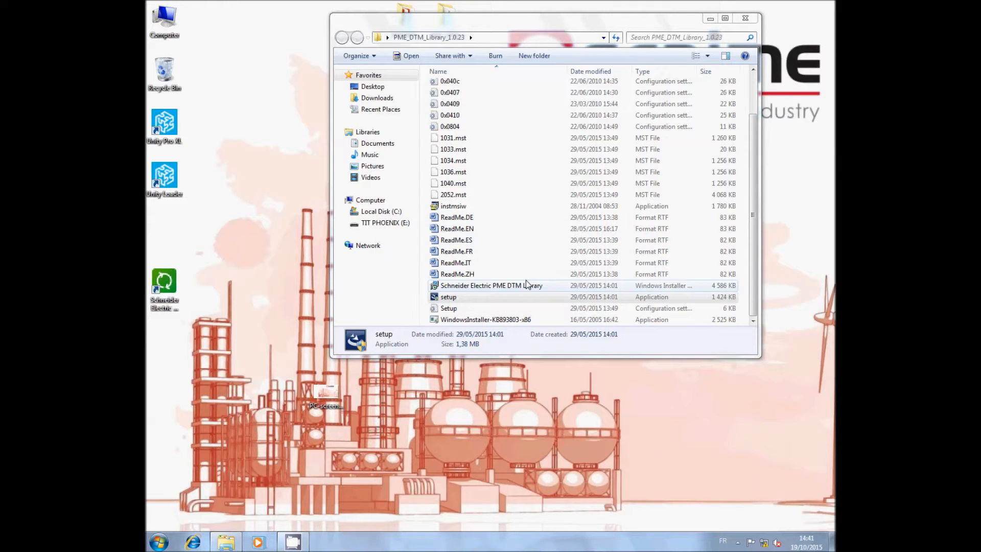
double_click(448, 297)
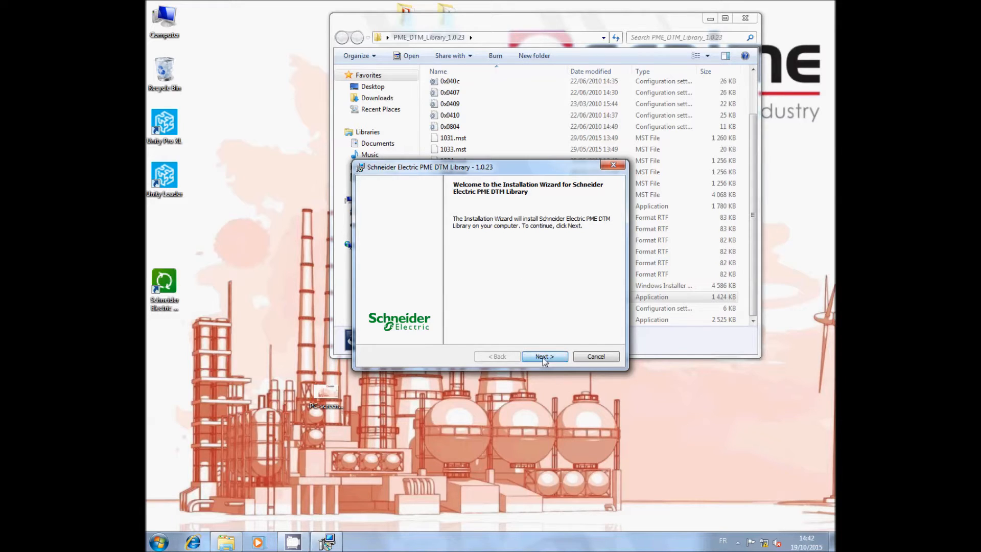
- Step through the wizard accepting the license, install the library, and finish
left_click(544, 356)
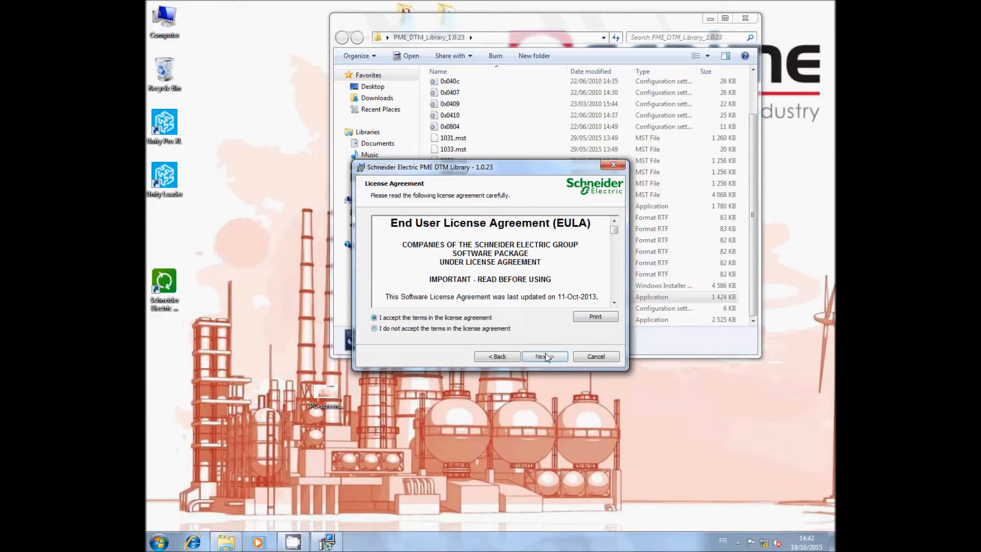
left_click(544, 355)
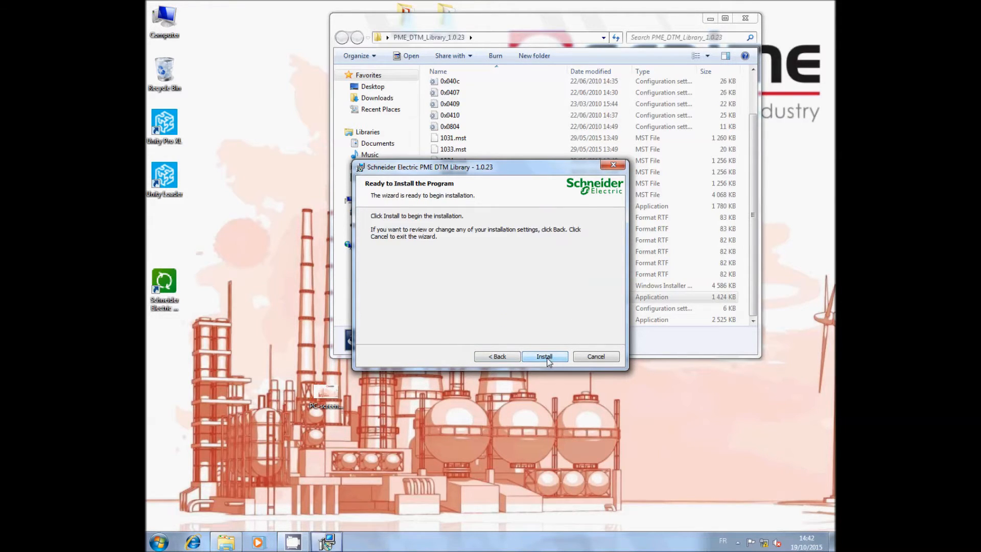
left_click(544, 356)
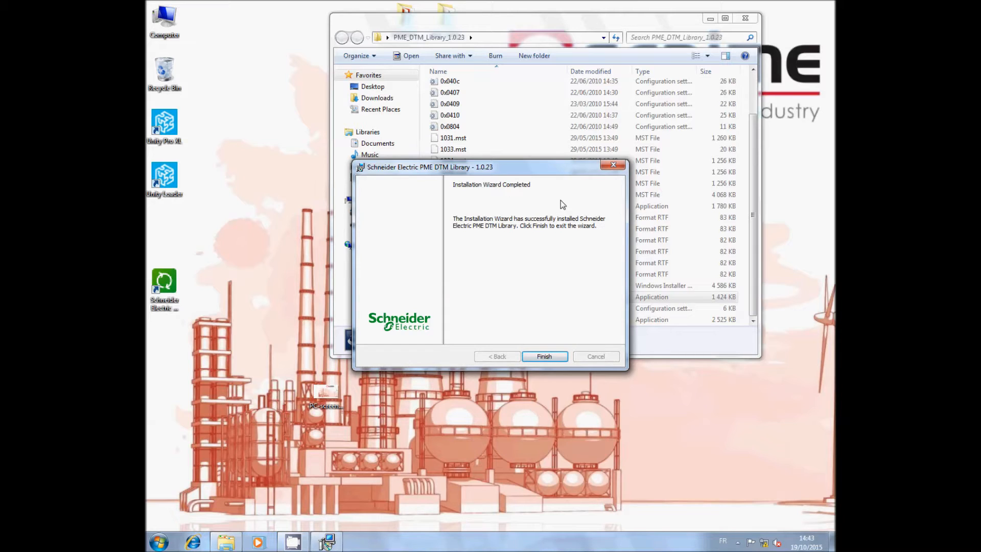
left_click(543, 356)
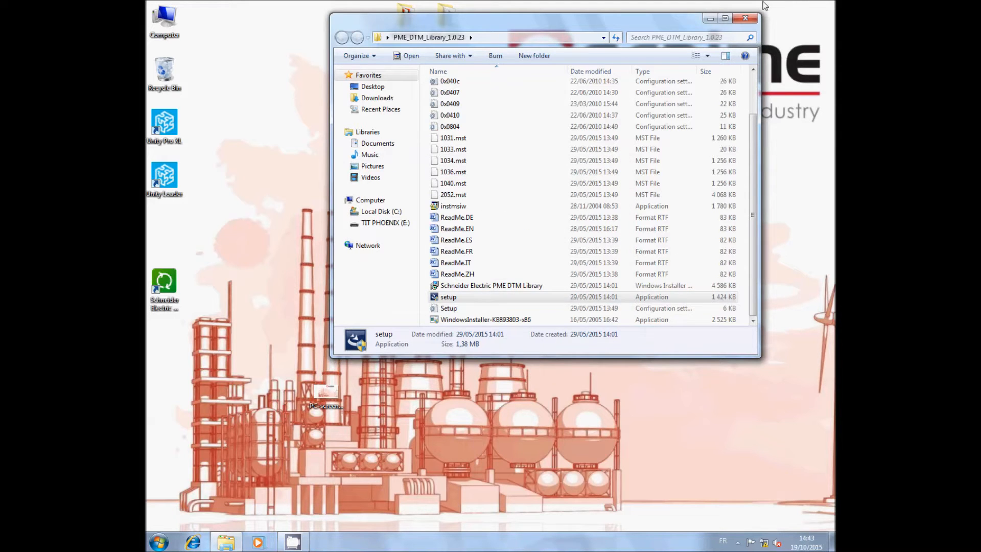
- Close the installer folder window and launch Unity Pro XL from the desktop shortcut
left_click(745, 18)
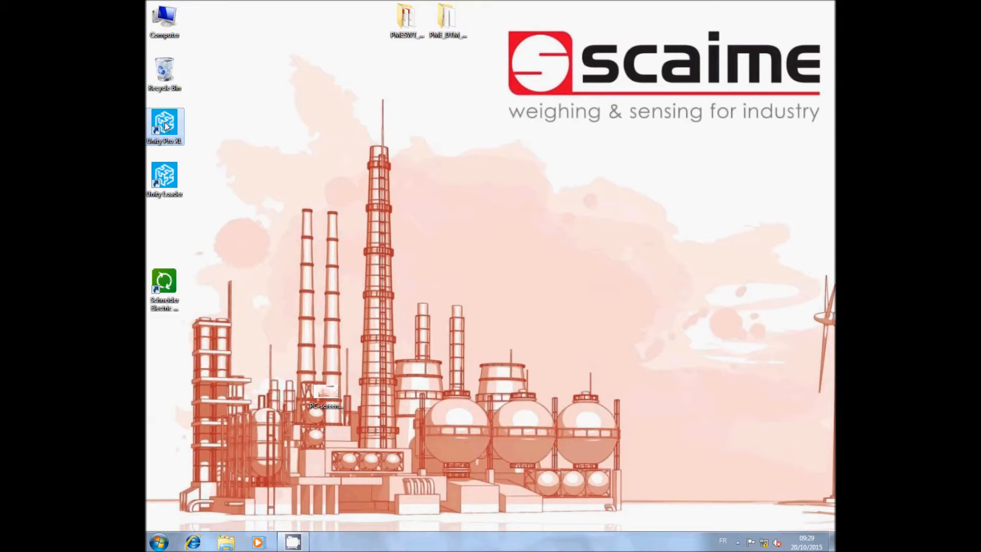
double_click(164, 127)
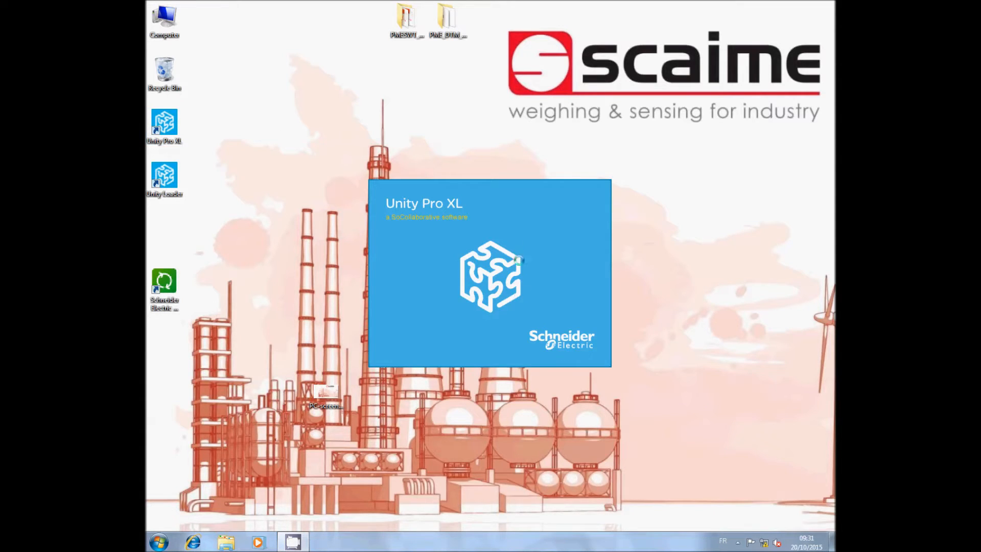
mouse_move(369, 358)
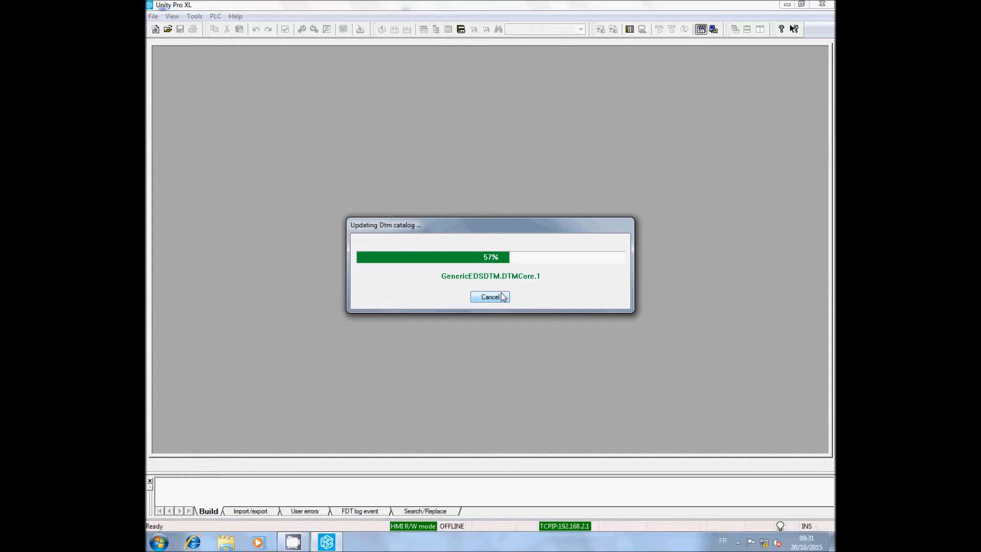
- Start a new project and expand the Modicon M580 CPU and rack choices
left_click(491, 297)
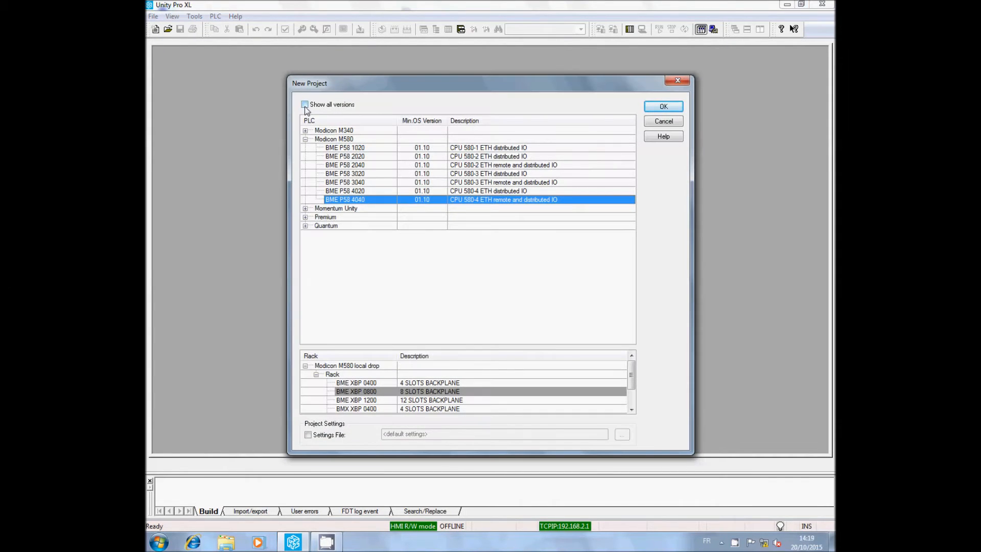
- Show all versions and create the project on a BME P58 2020 CPU, version 01.00
left_click(305, 104)
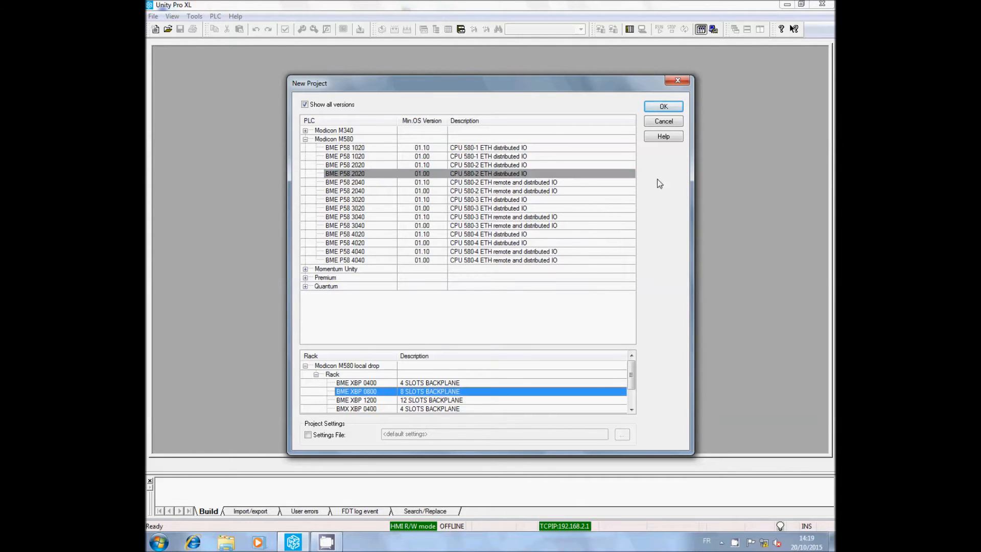
left_click(662, 106)
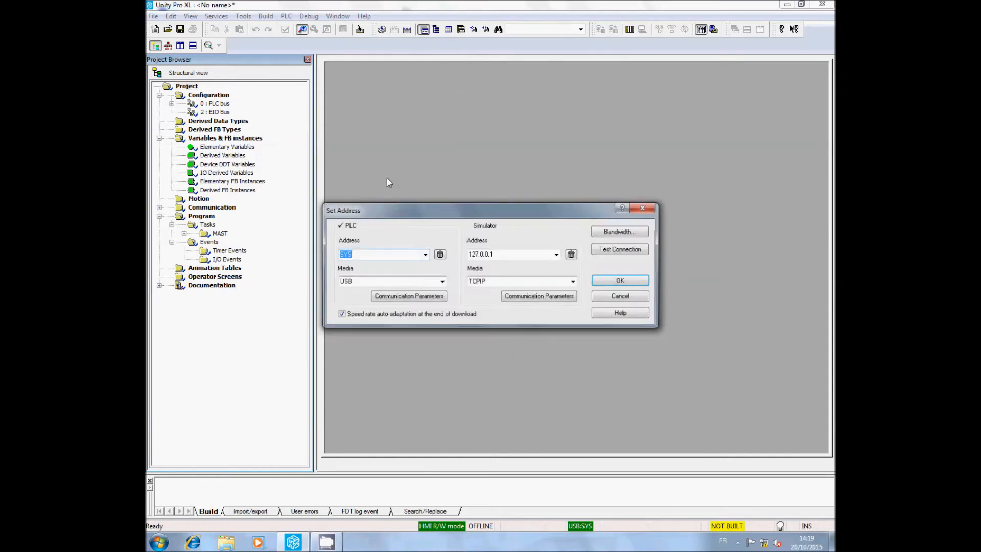
- Set the PLC address media to TCPIP at 192.168.2.1 and apply it
left_click(441, 281)
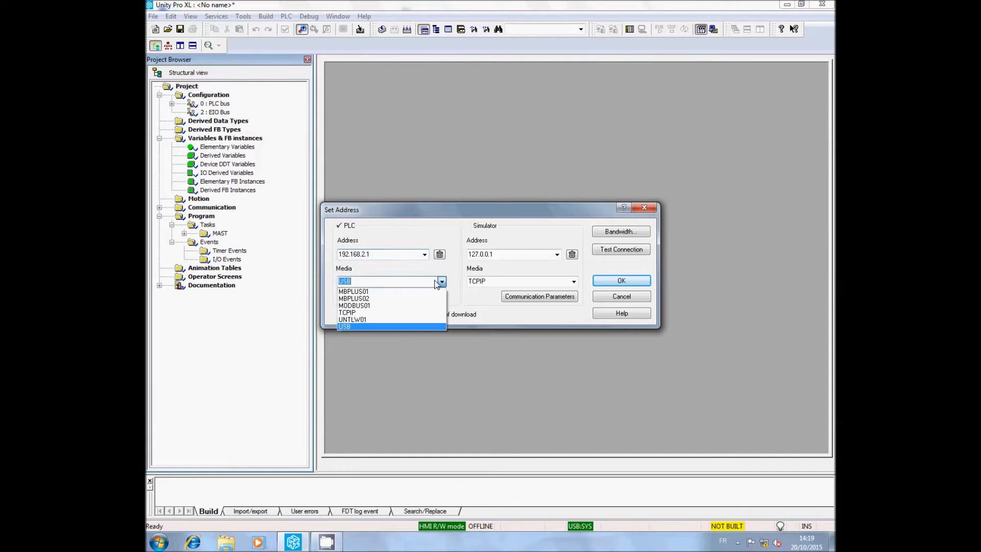
left_click(348, 312)
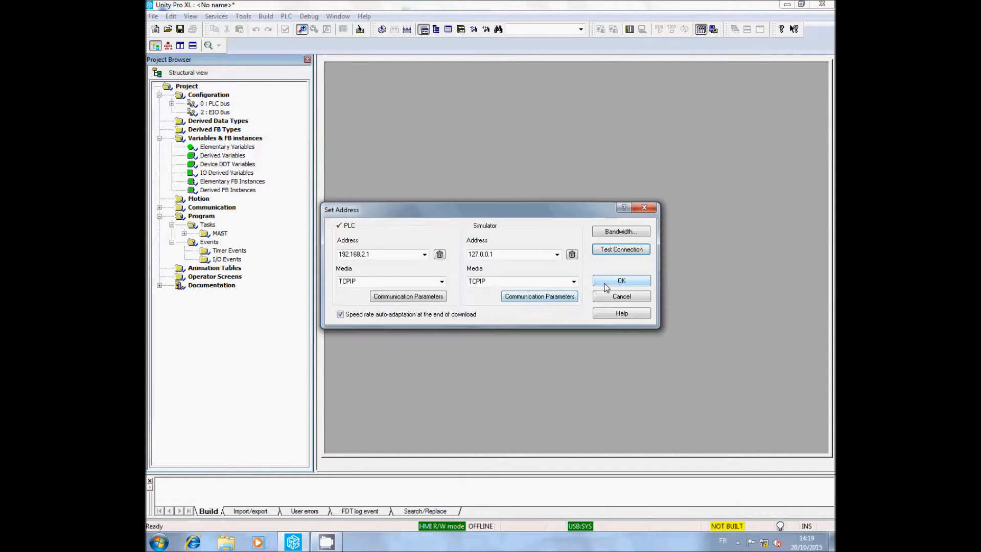
left_click(621, 281)
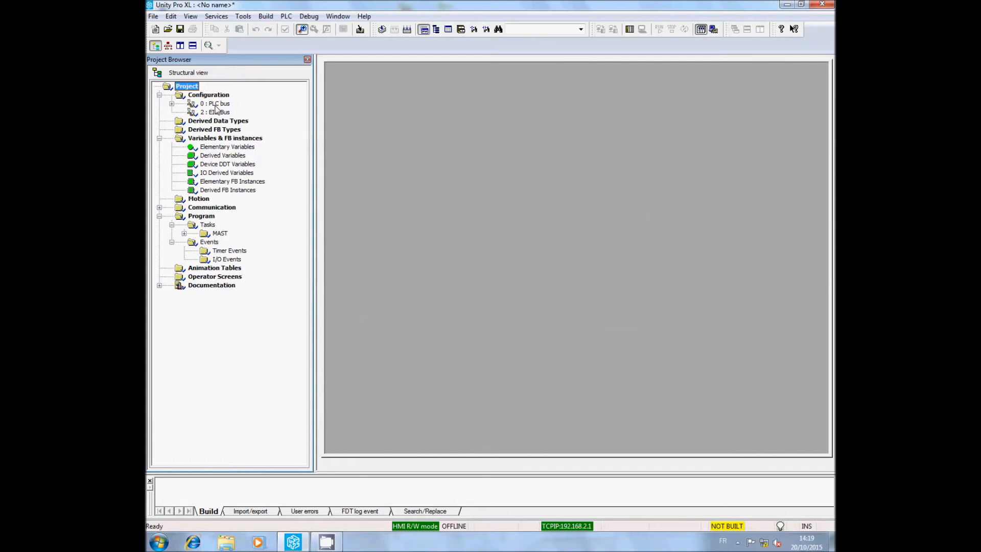
- Open the PLC bus rack layout and the BME P58 2020 CPU's configuration
left_click(171, 103)
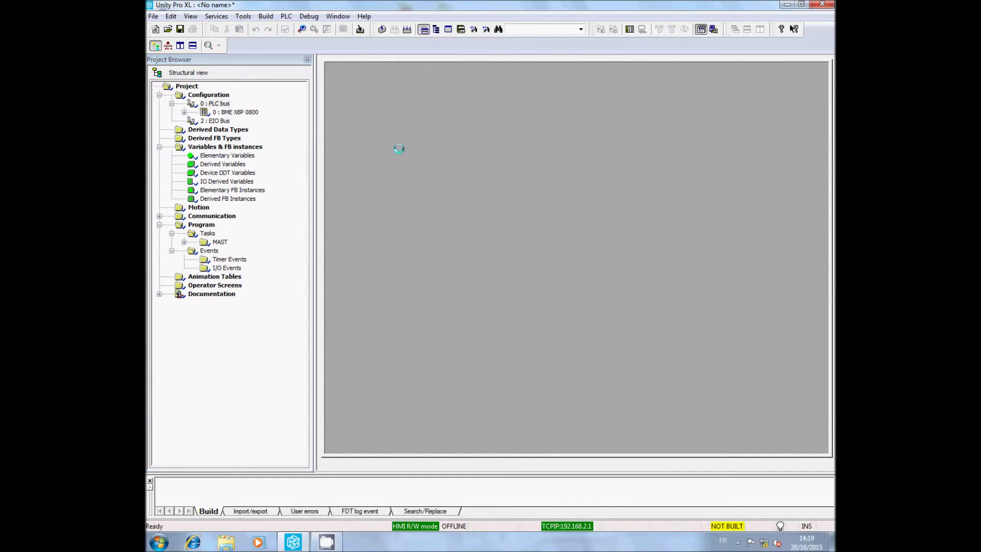
double_click(235, 112)
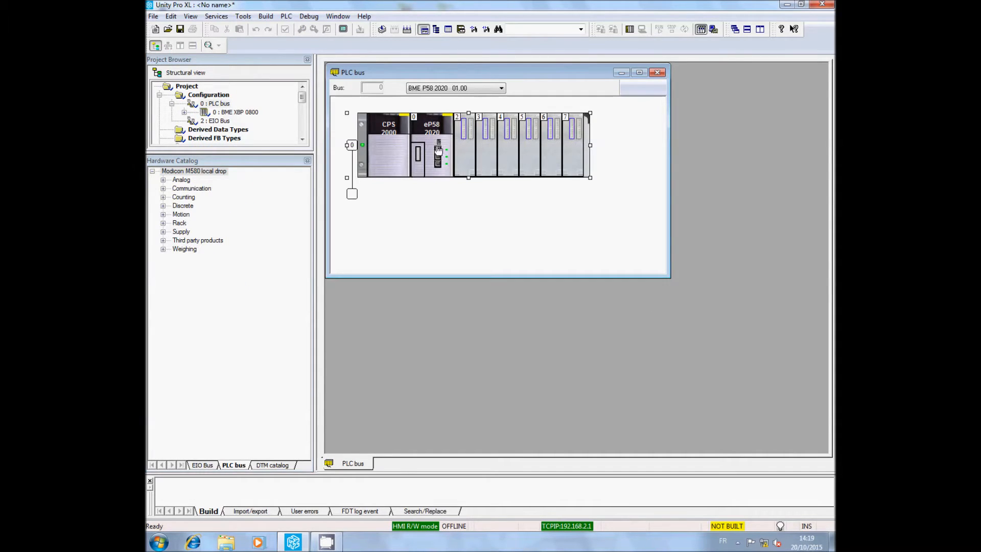
mouse_move(438, 151)
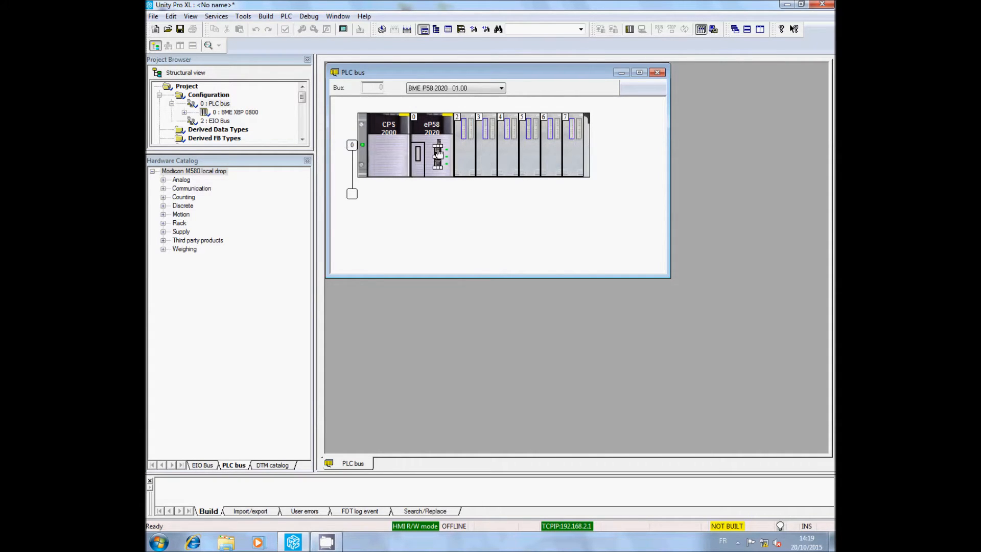
double_click(438, 157)
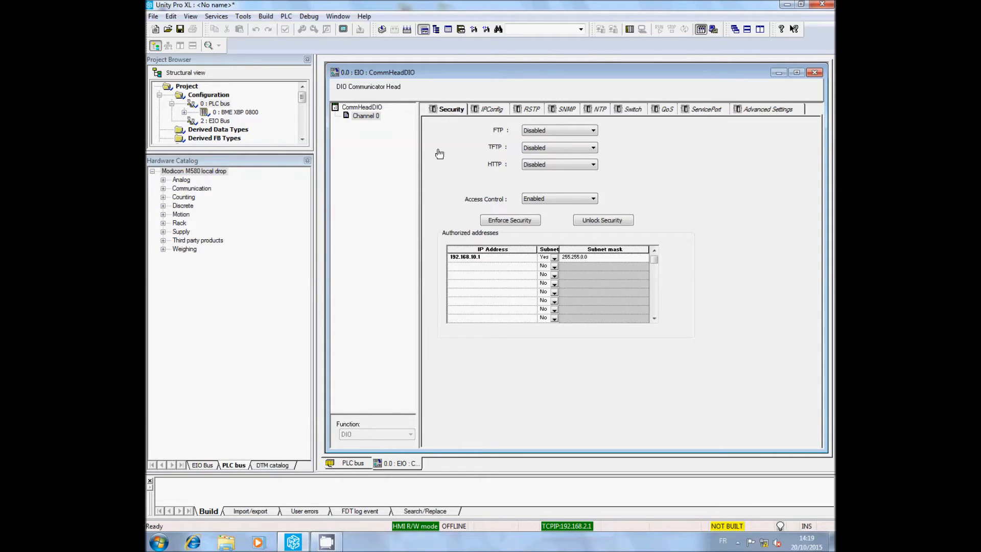
- On the Security tab, enable FTP and TFTP access on the CPU
left_click(366, 115)
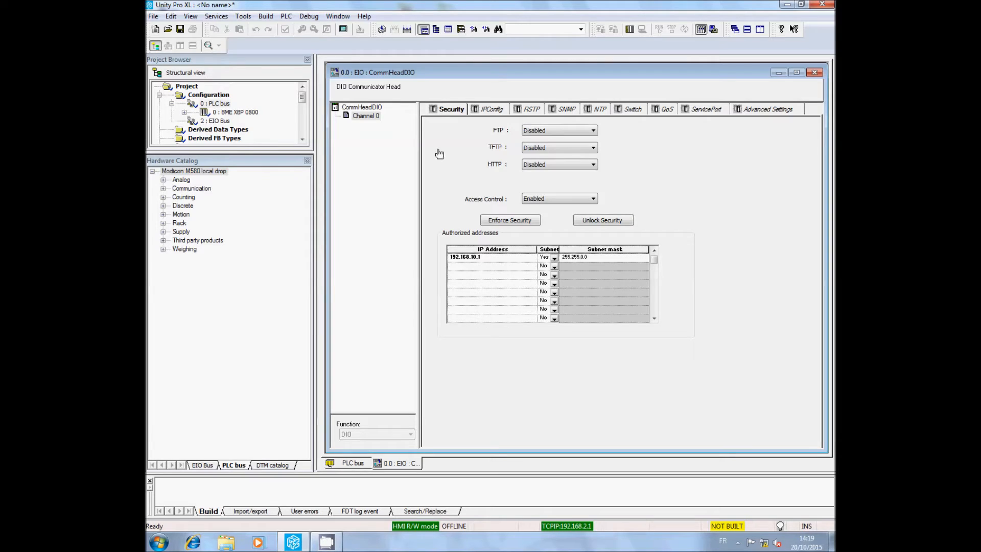
mouse_move(517, 146)
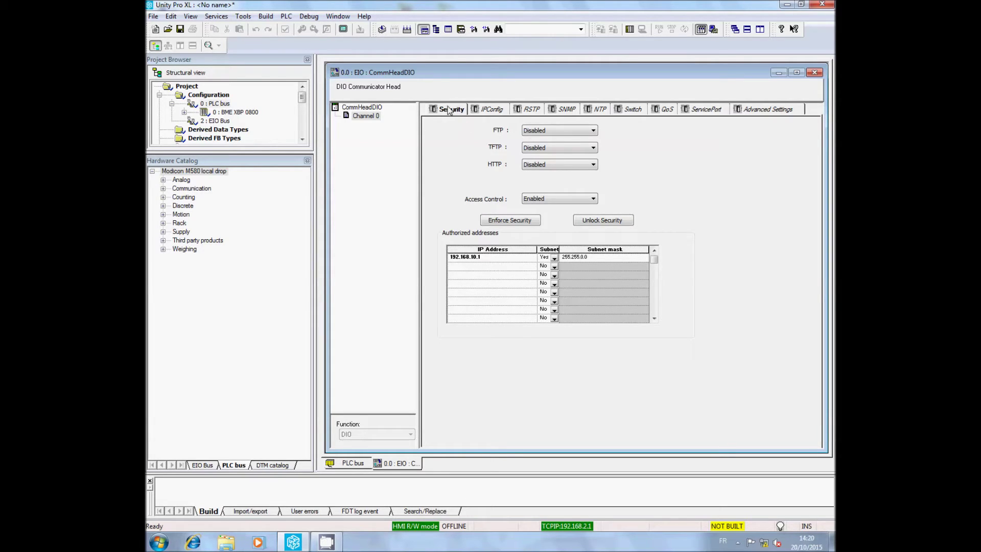
left_click(591, 147)
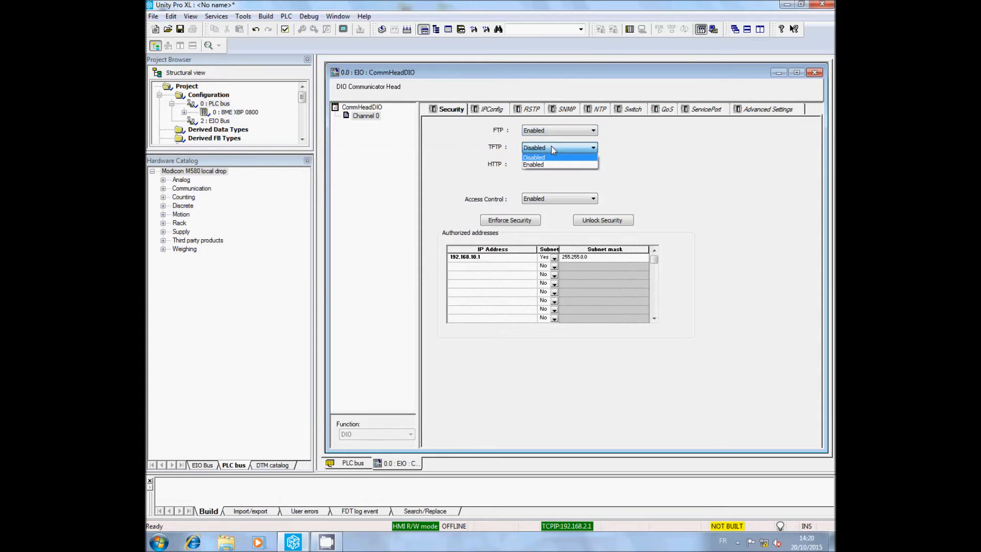
left_click(534, 158)
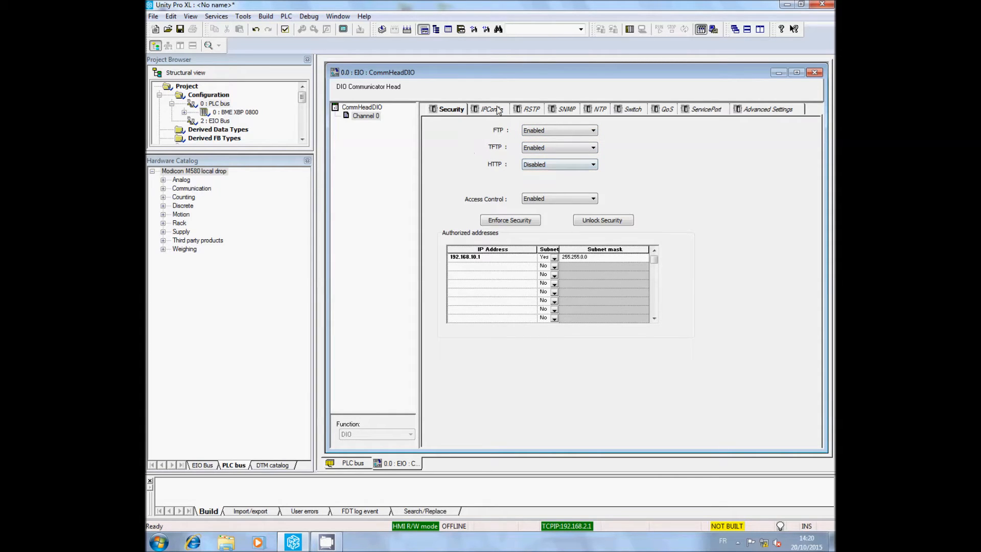
- Review the IP configuration and set RSTP Bridge Priority to Root(0)
left_click(490, 110)
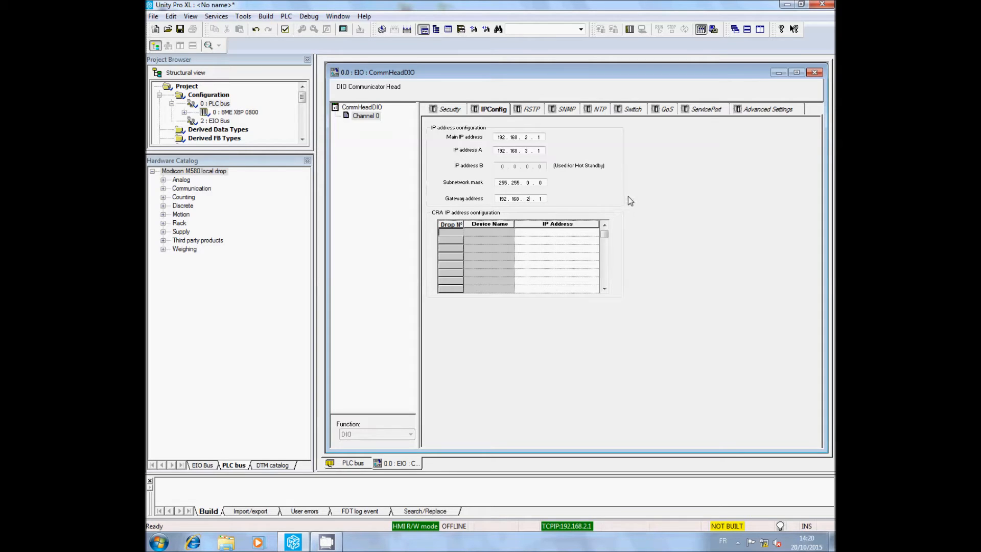
left_click(532, 110)
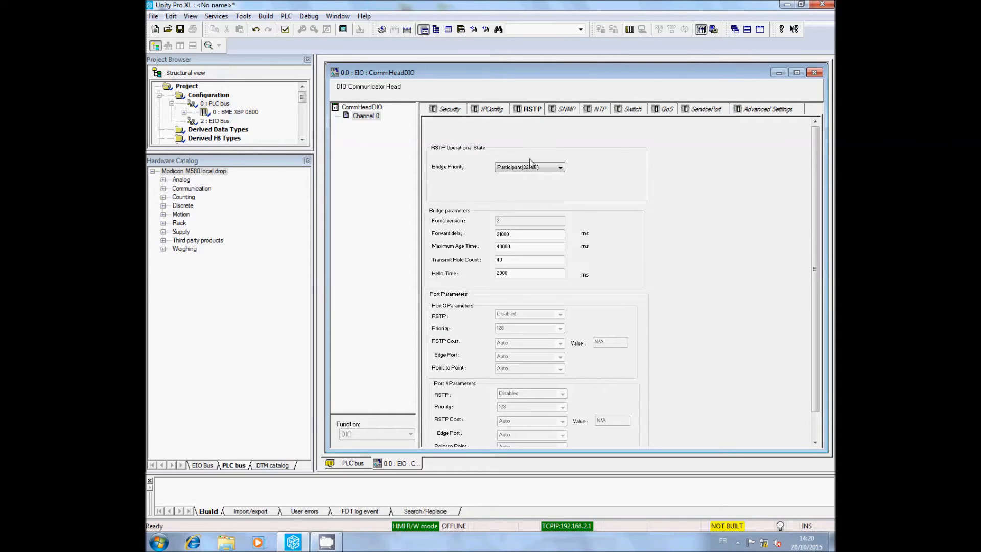
left_click(528, 167)
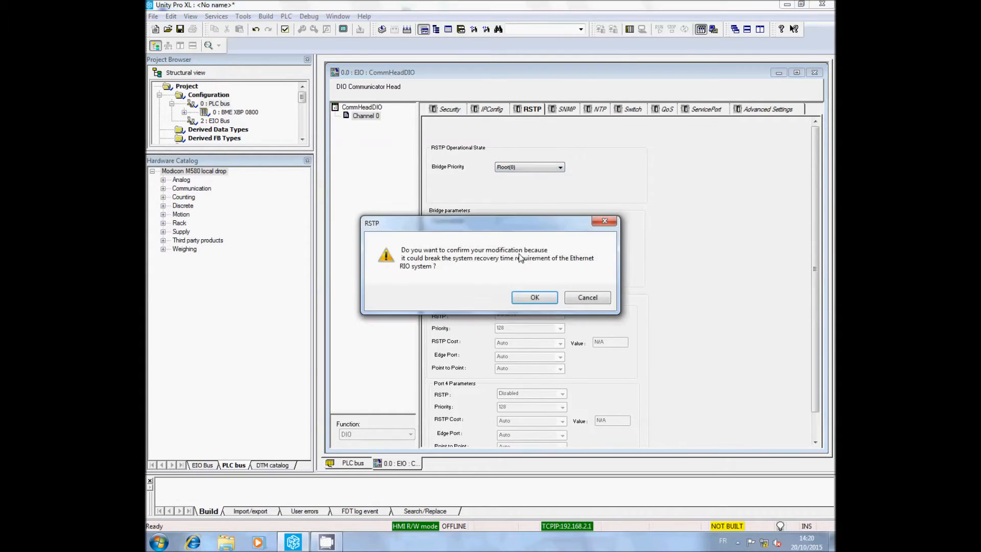
- Look over the SNMP, Switch and ServicePort settings, then close the CPU configuration
left_click(534, 298)
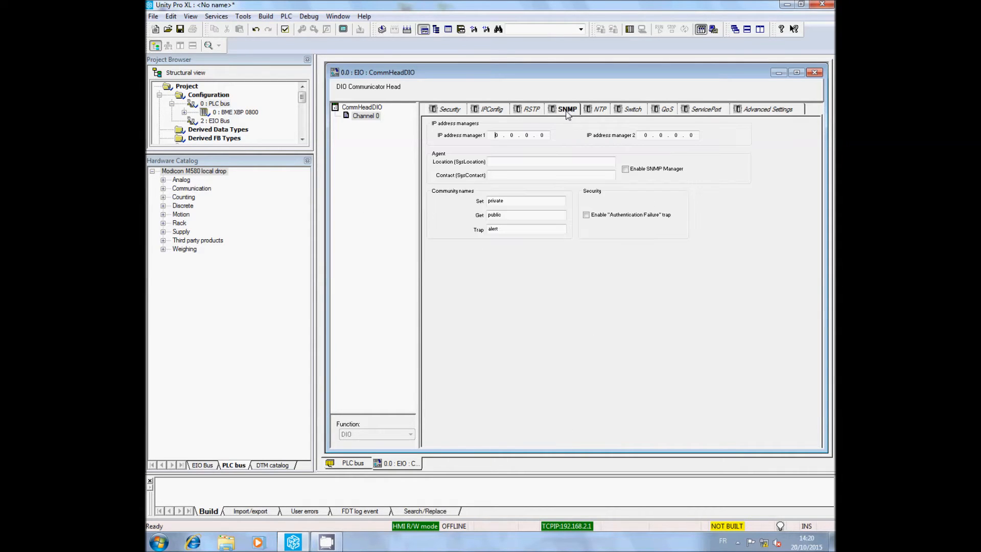
left_click(634, 110)
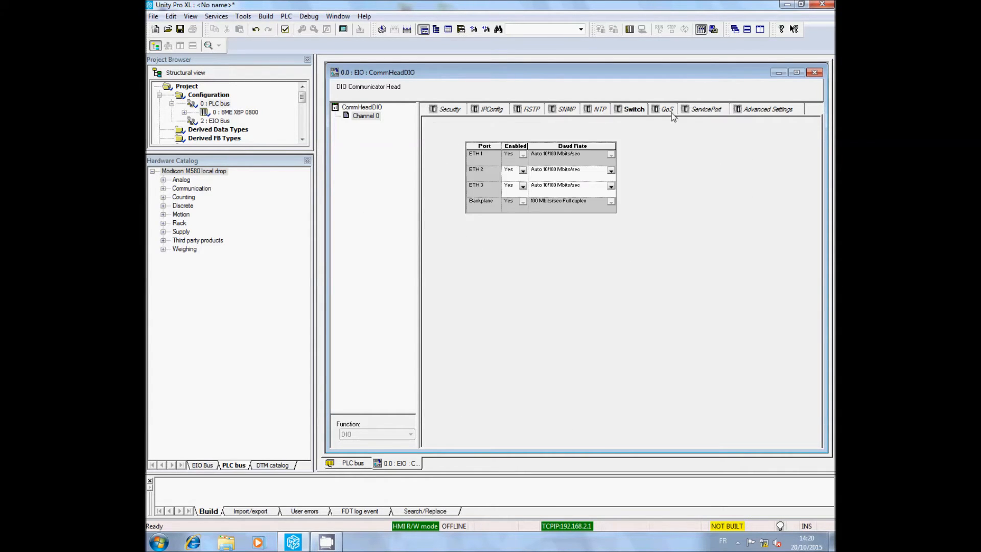
left_click(707, 109)
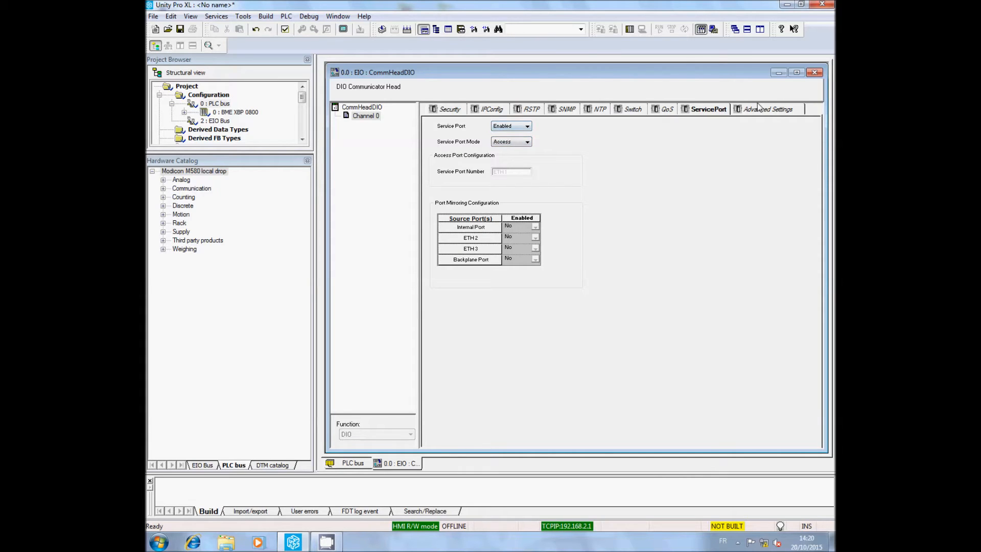
left_click(771, 109)
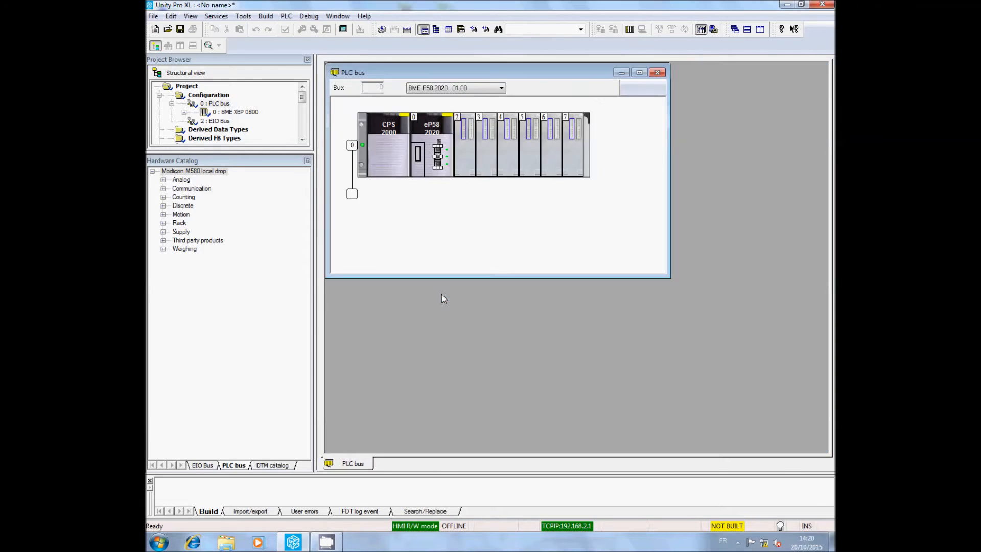
- Rebuild the whole project with zero errors and warnings
left_click(266, 15)
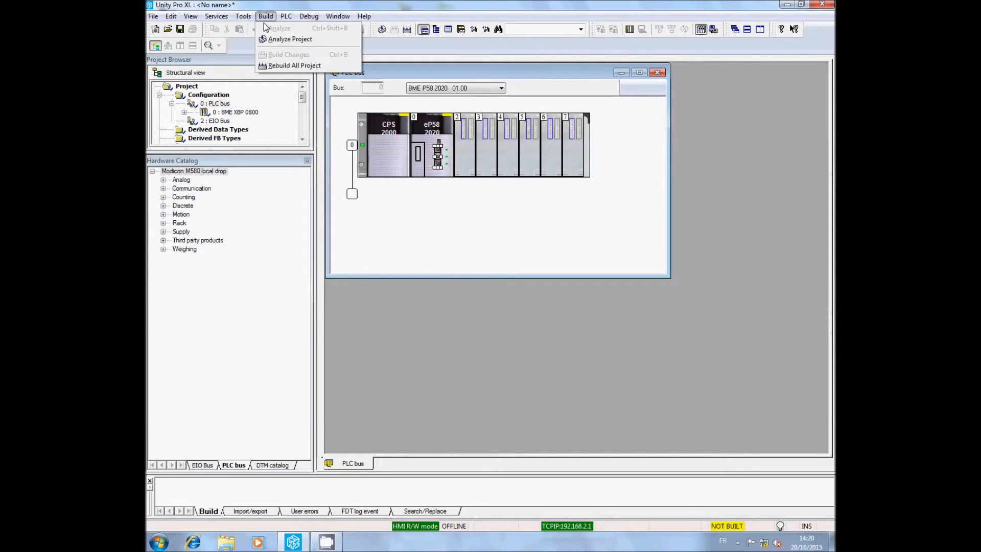
left_click(294, 66)
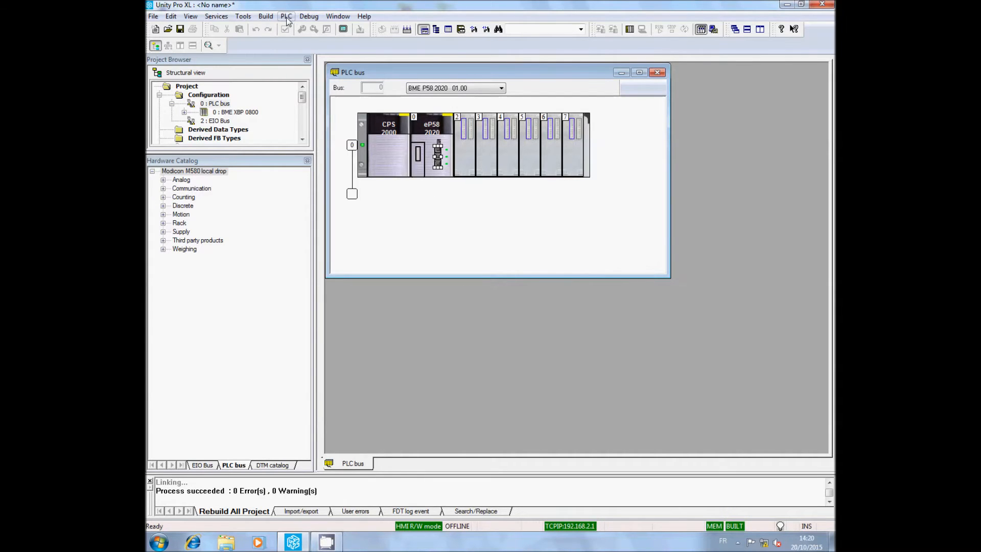
- Connect the PC to the PLC briefly, then disconnect again
left_click(286, 16)
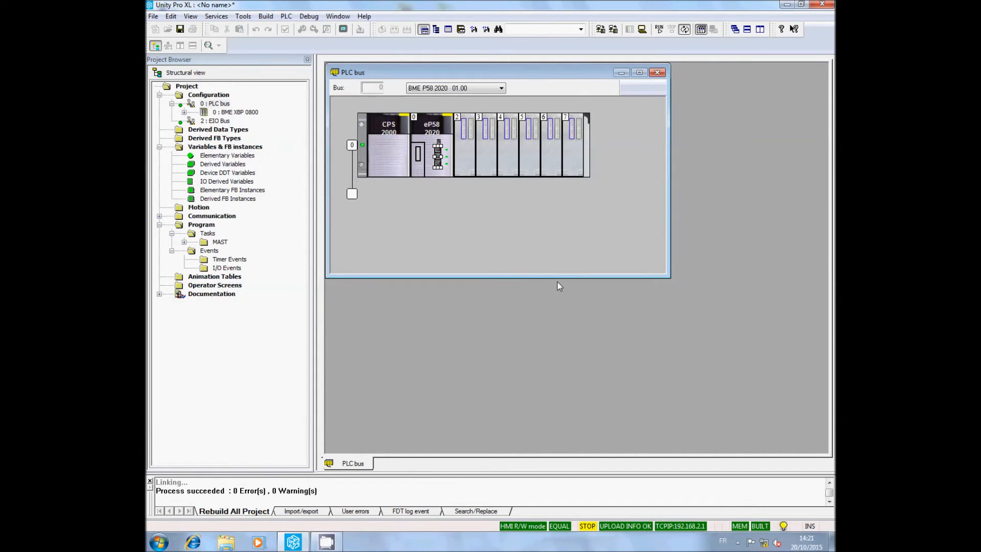
left_click(286, 15)
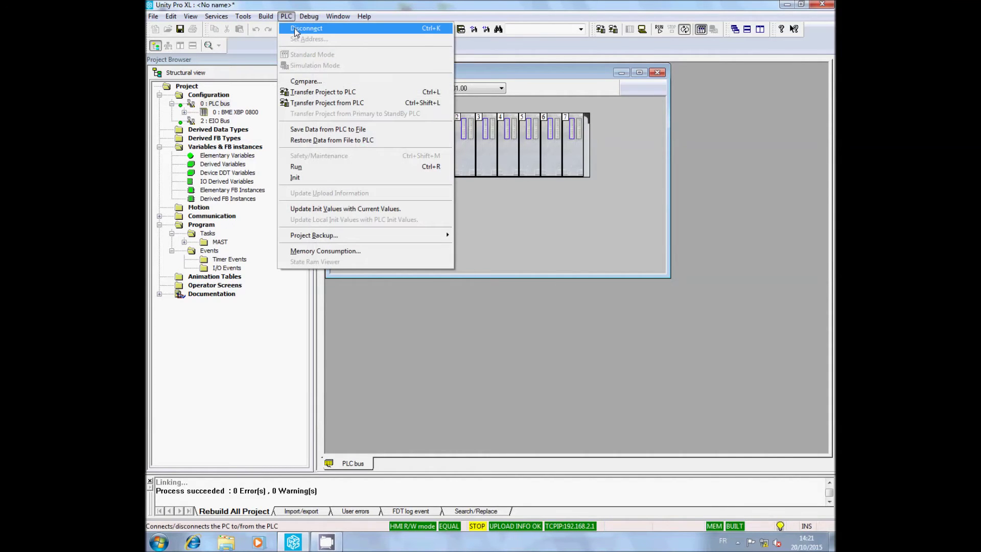
left_click(307, 29)
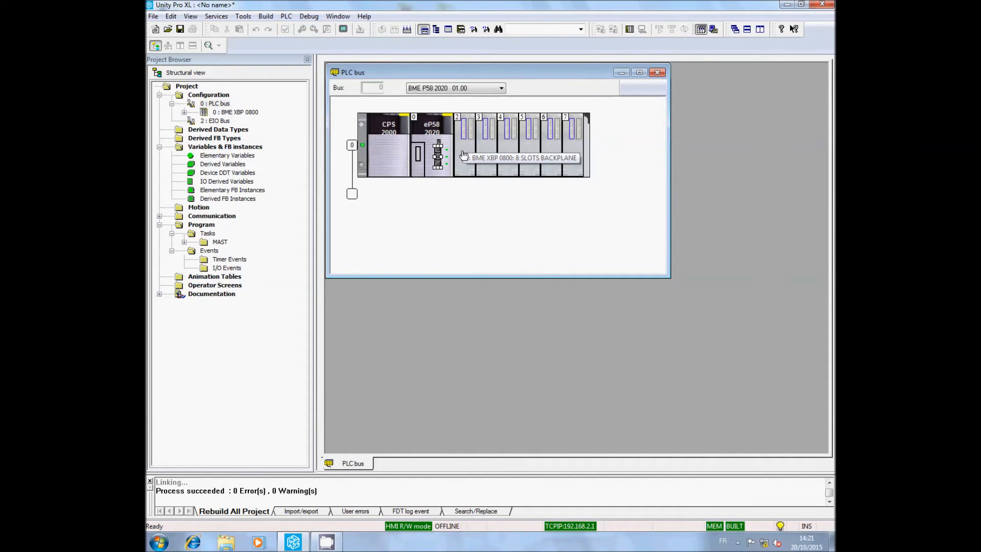
- Add a PME SWT 0100 module from Third party products into the slot beside the CPU and confirm
right_click(466, 148)
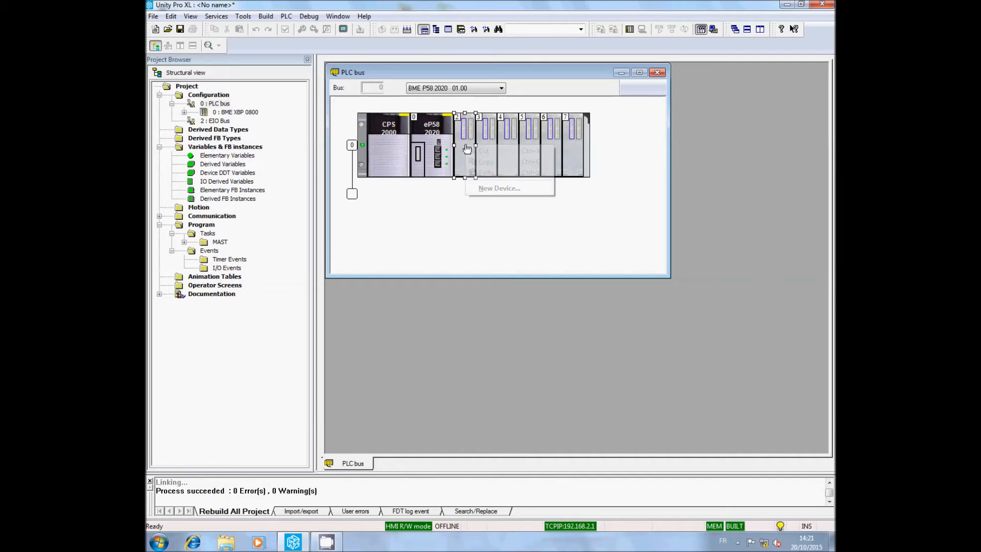
mouse_move(499, 188)
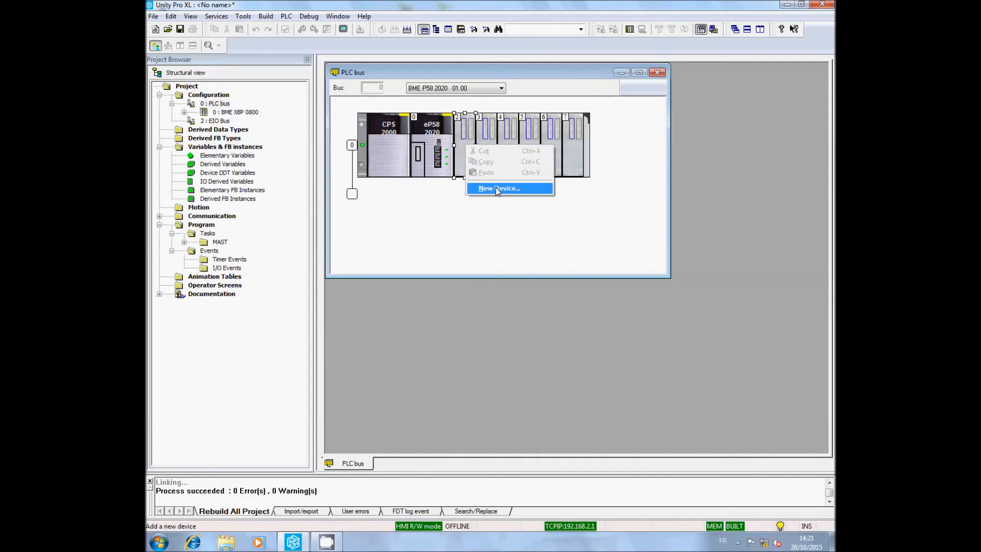
left_click(499, 188)
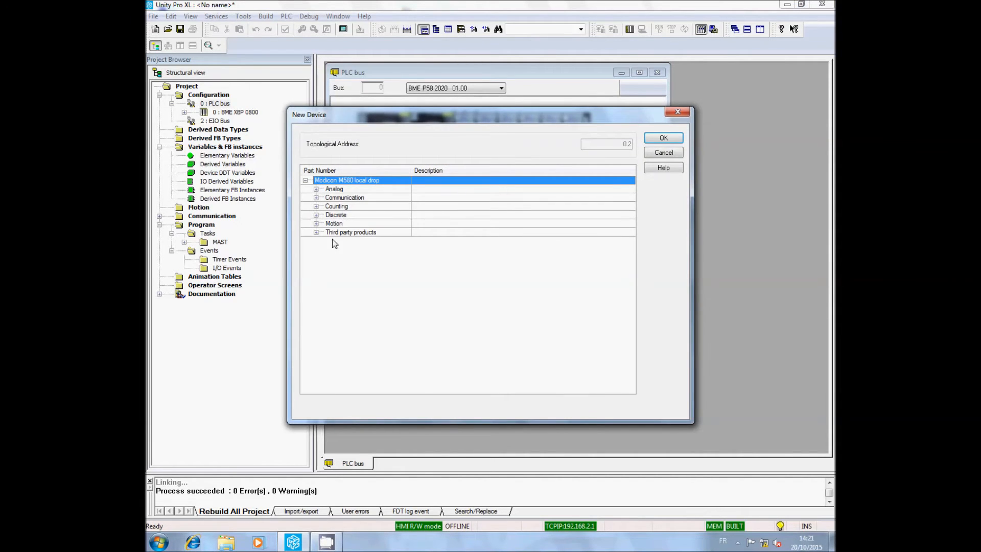
left_click(316, 232)
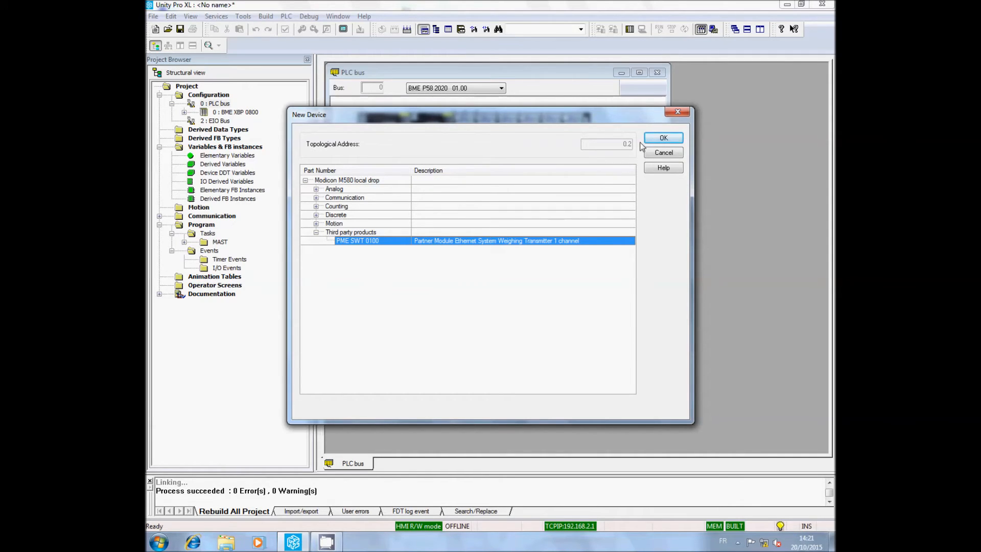
left_click(662, 138)
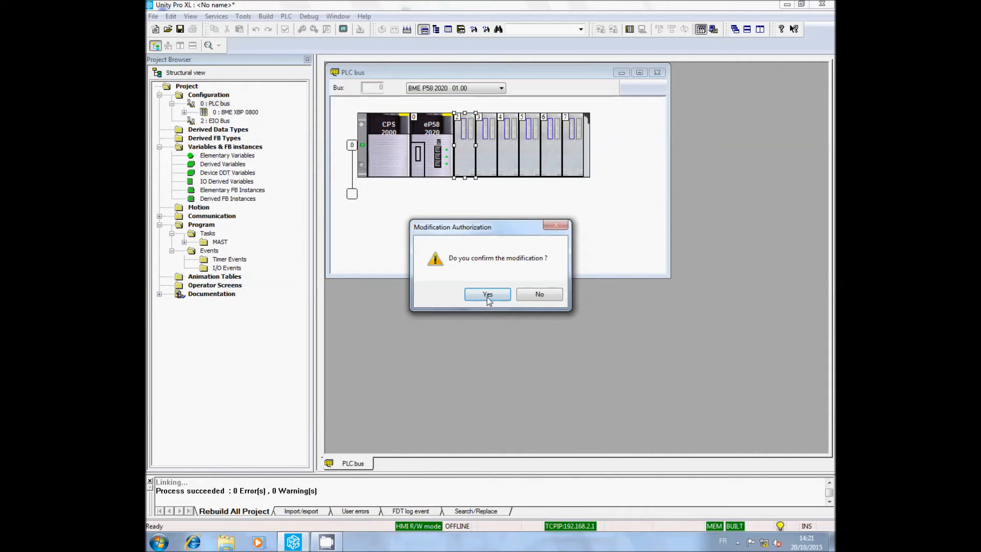
left_click(488, 294)
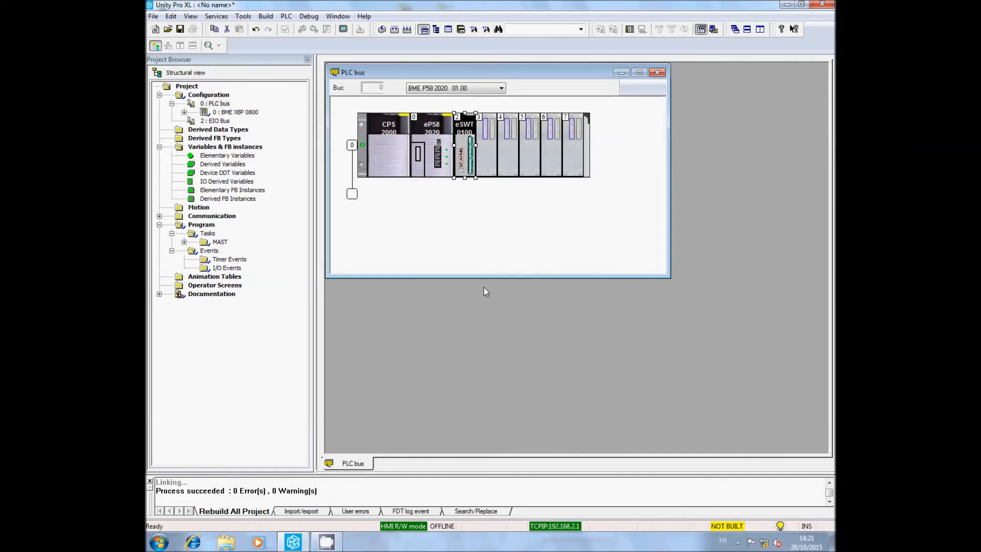
mouse_move(494, 195)
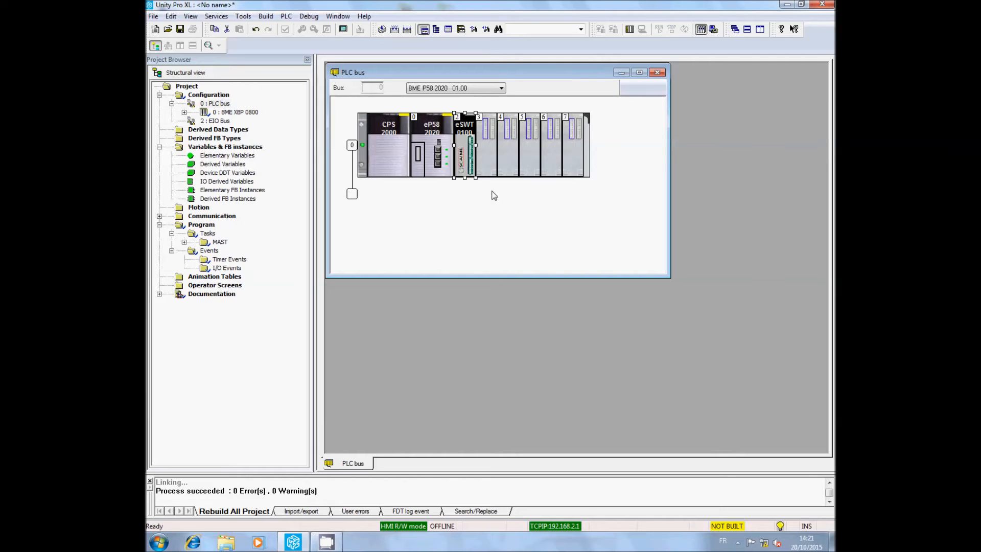
mouse_move(463, 156)
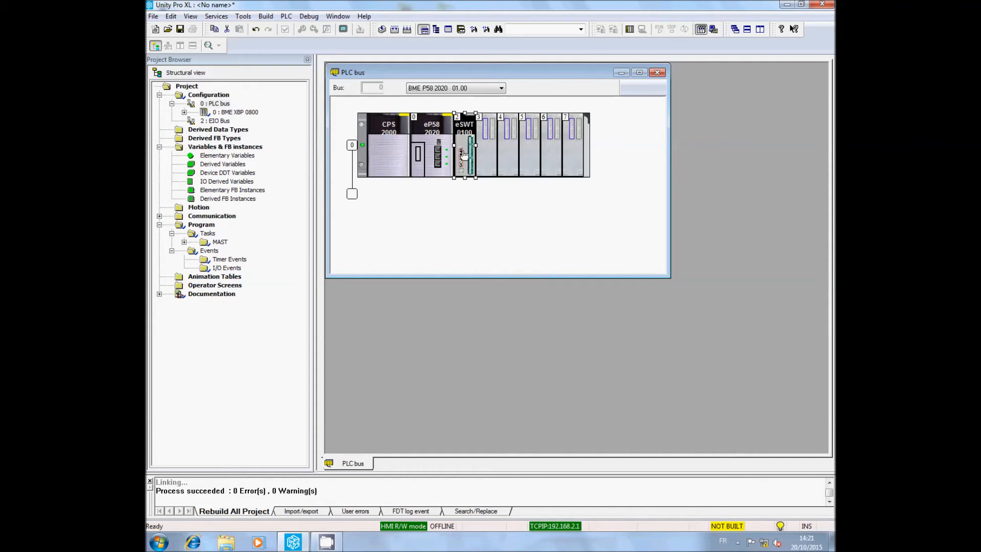
mouse_move(464, 153)
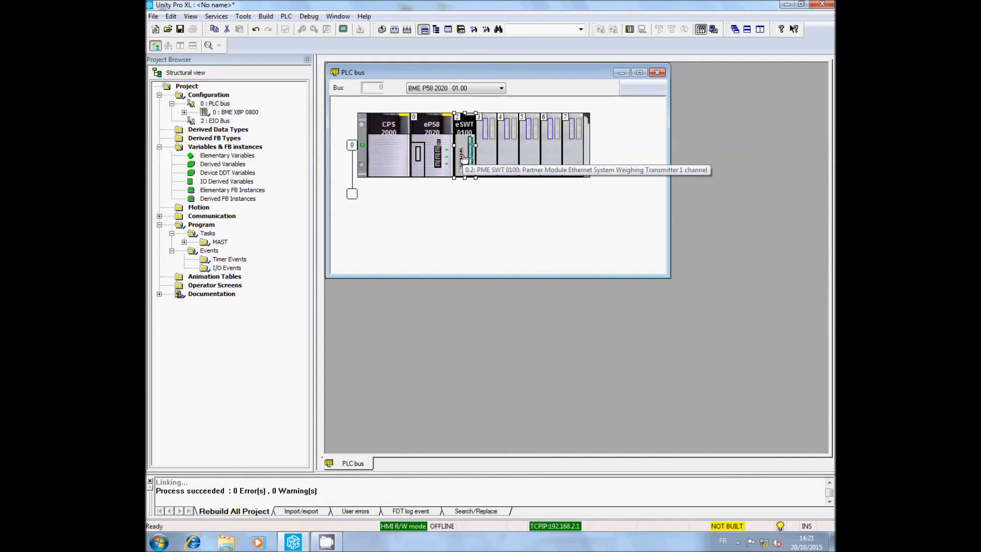
mouse_move(264, 21)
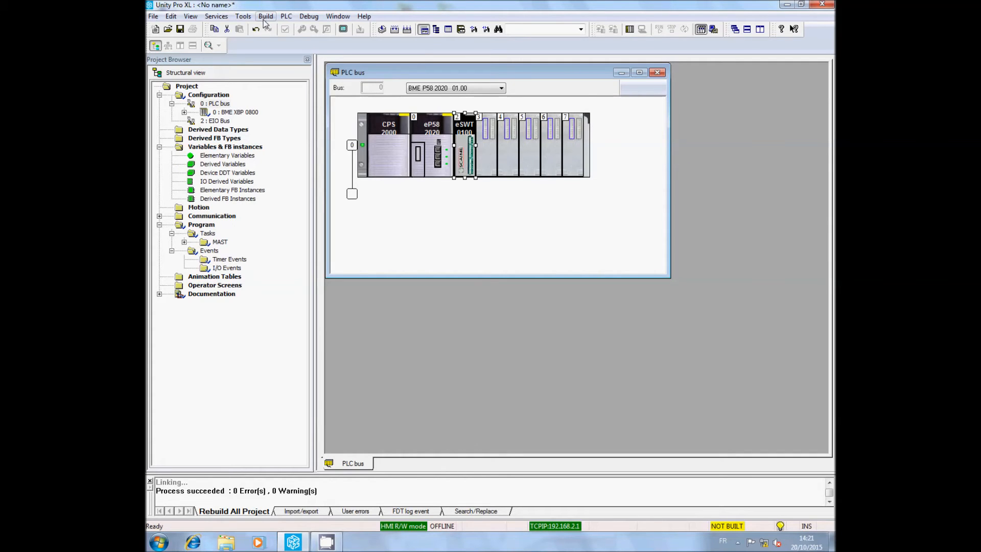
- Show the DTM Browser and confirm the BMEP58_ECPU source IP stays 192.168.2.11 in Channel Properties
left_click(243, 15)
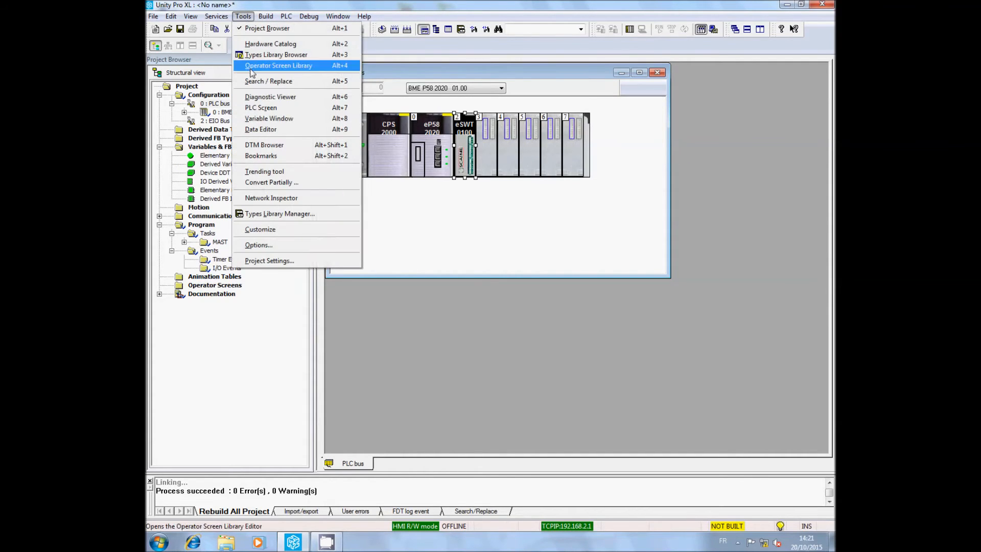
left_click(264, 144)
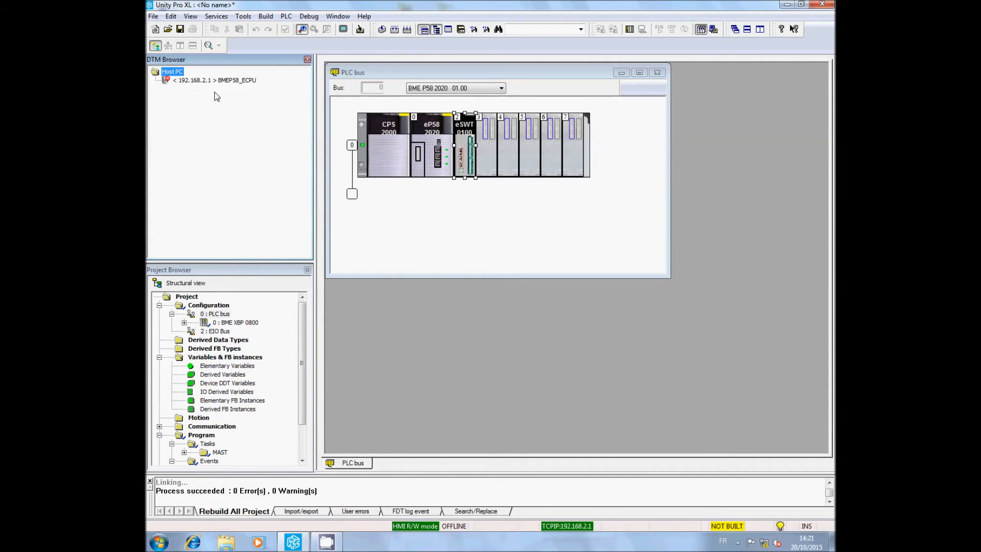
mouse_move(208, 85)
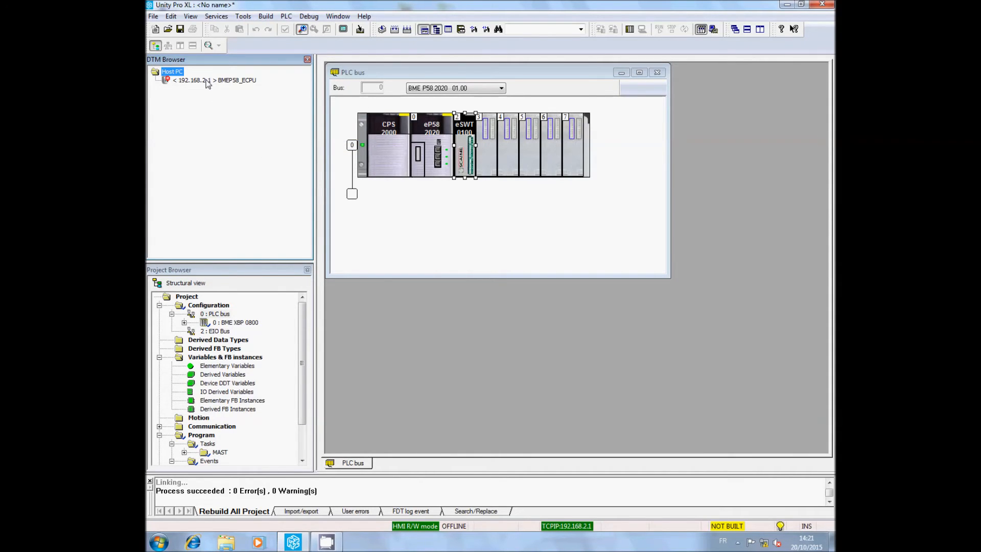
double_click(236, 80)
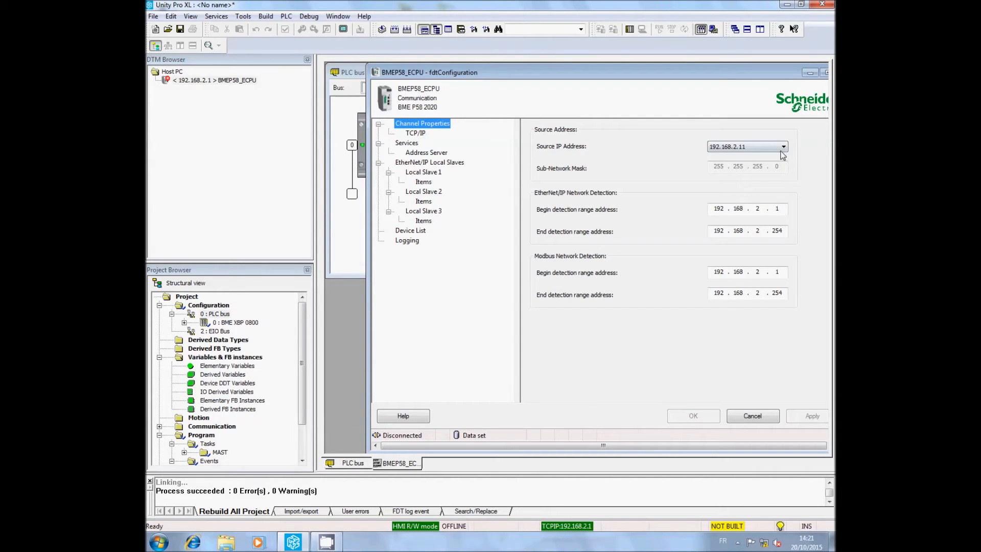
left_click(784, 146)
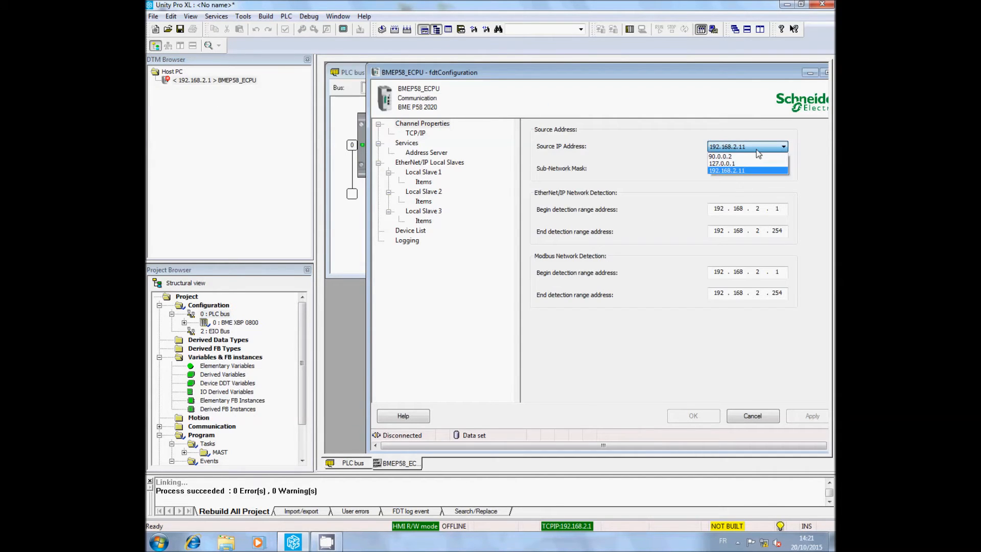
mouse_move(740, 174)
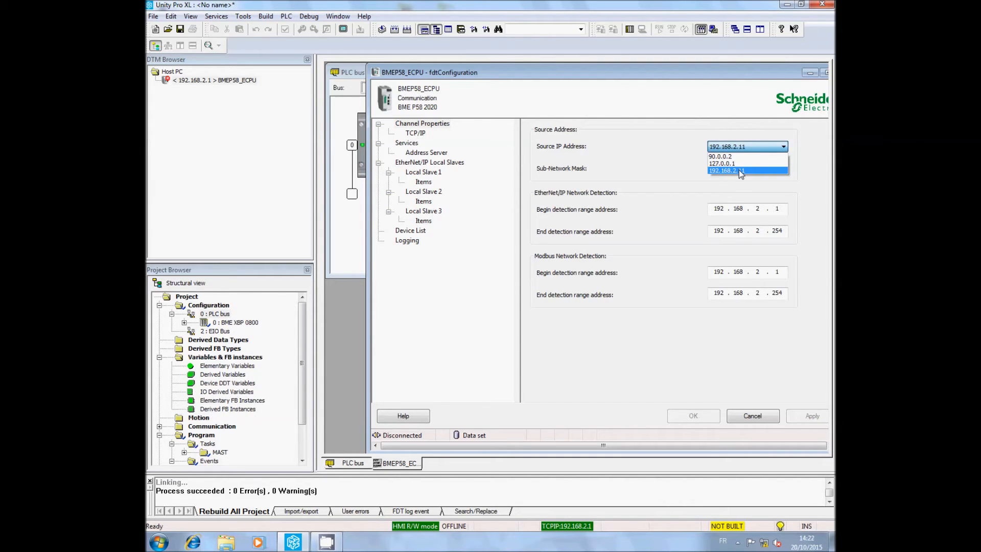
left_click(746, 171)
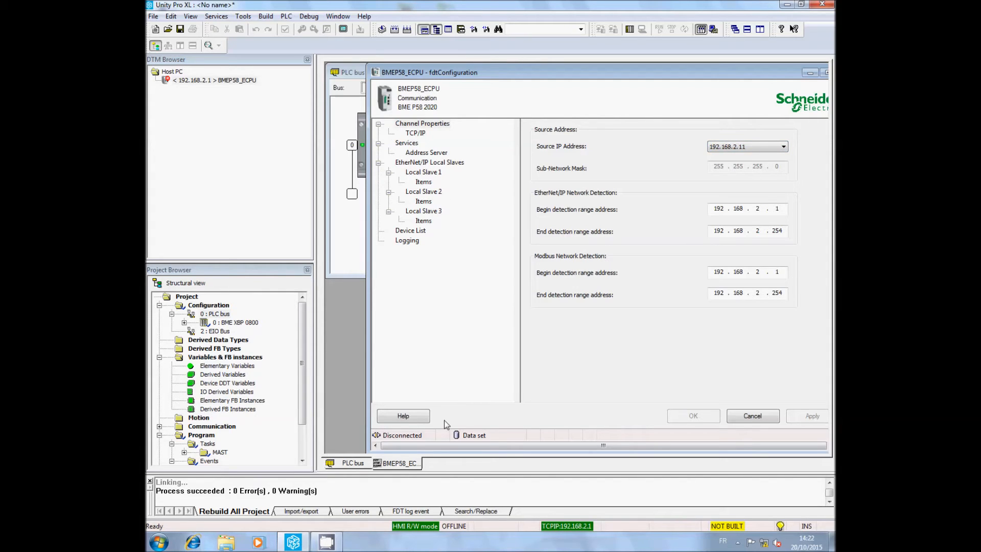
mouse_move(736, 407)
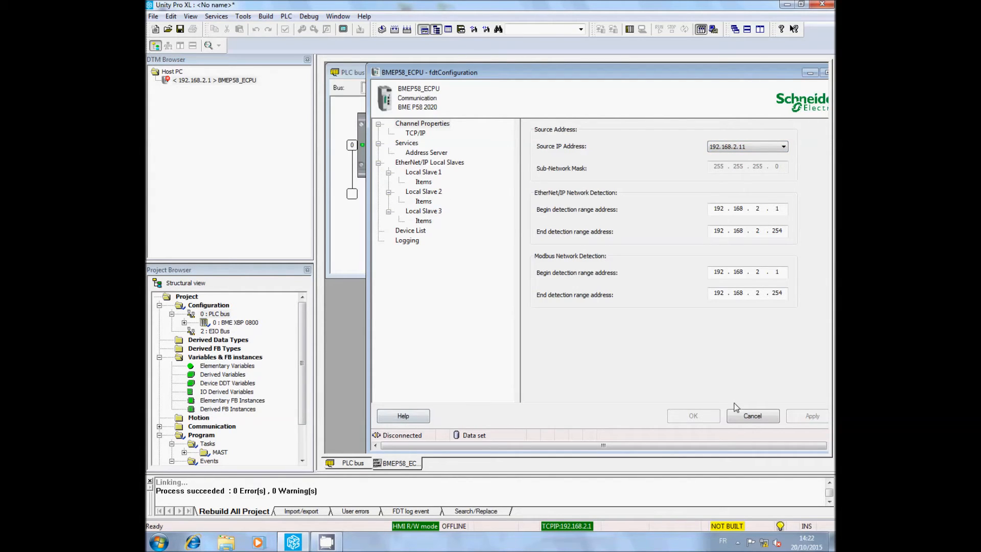
mouse_move(425, 412)
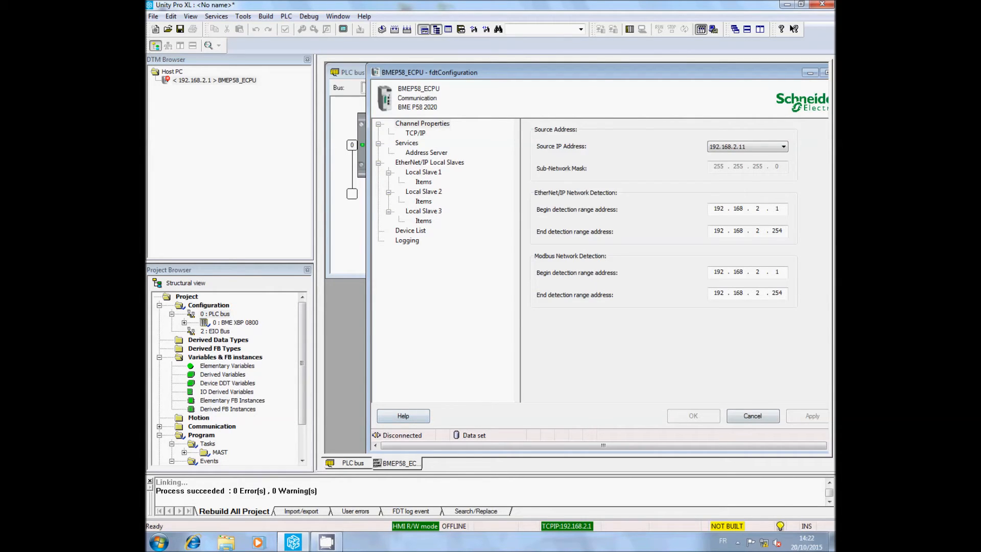
mouse_move(780, 74)
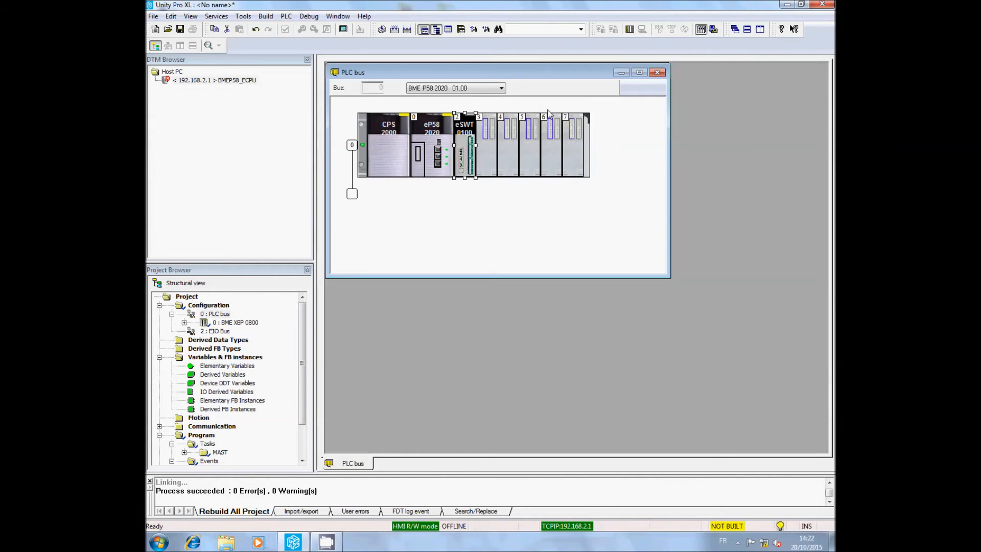
- Add a PME SWT 0100 DTM under the CPU from the Add catalog
right_click(213, 79)
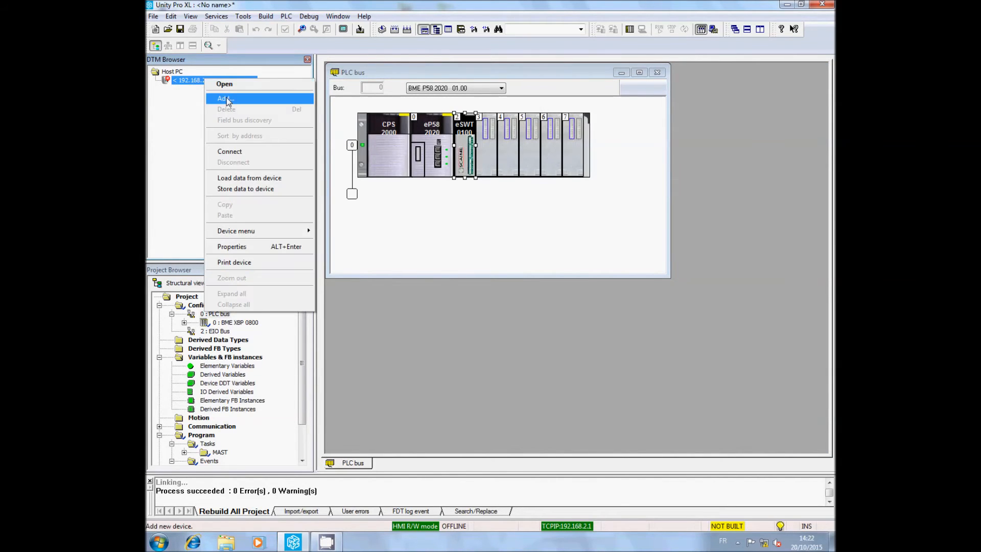
left_click(223, 98)
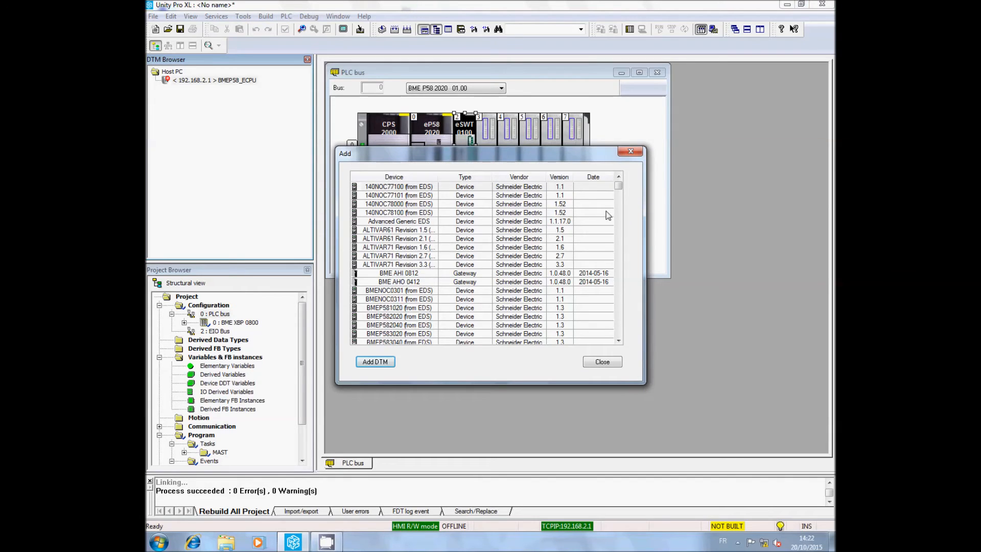
scroll("down", 3)
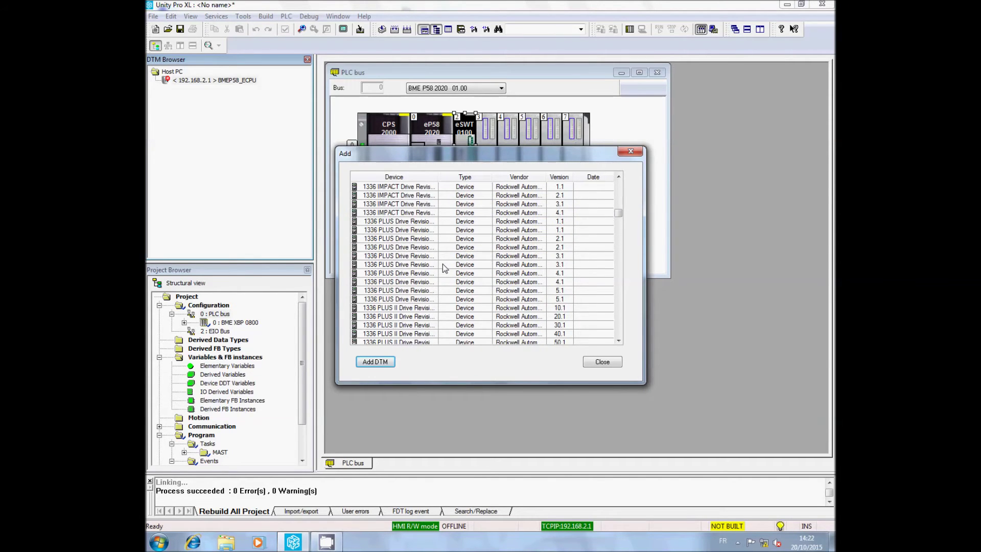
scroll("down", 3)
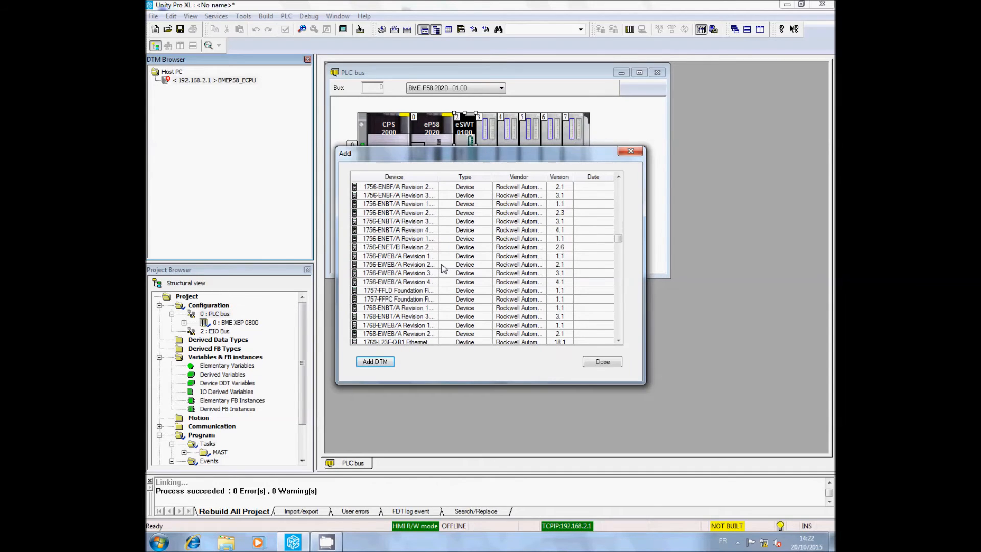
scroll("down", 3)
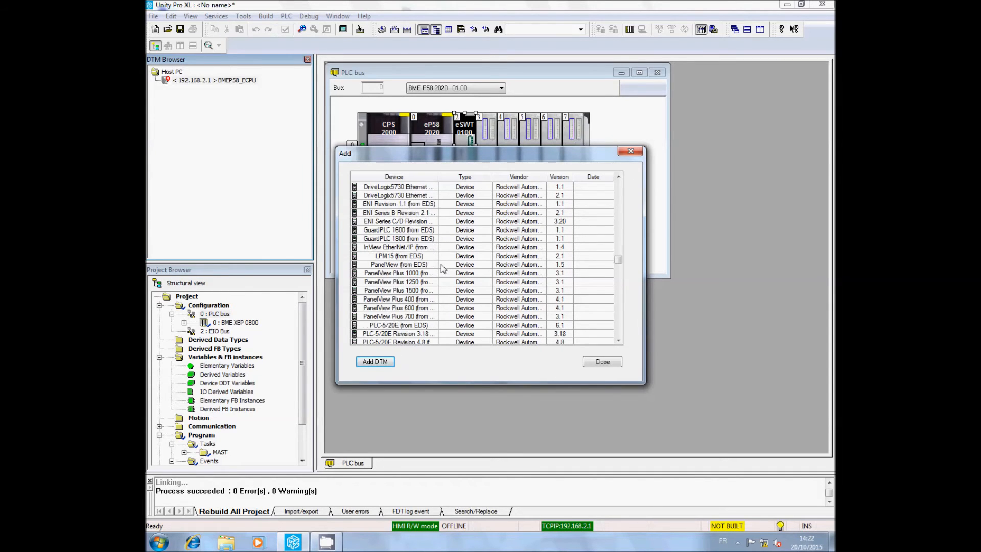
scroll("down", 3)
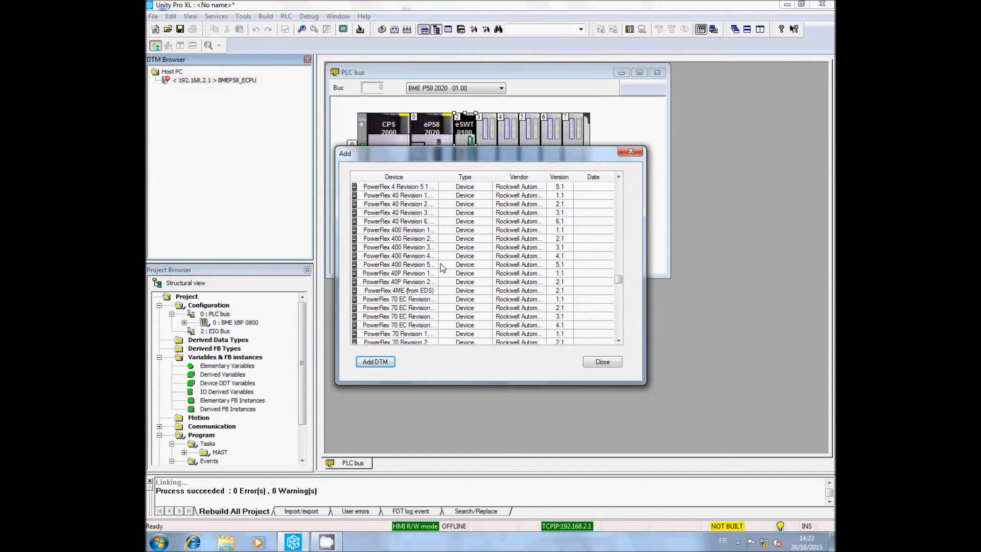
scroll("down", 3)
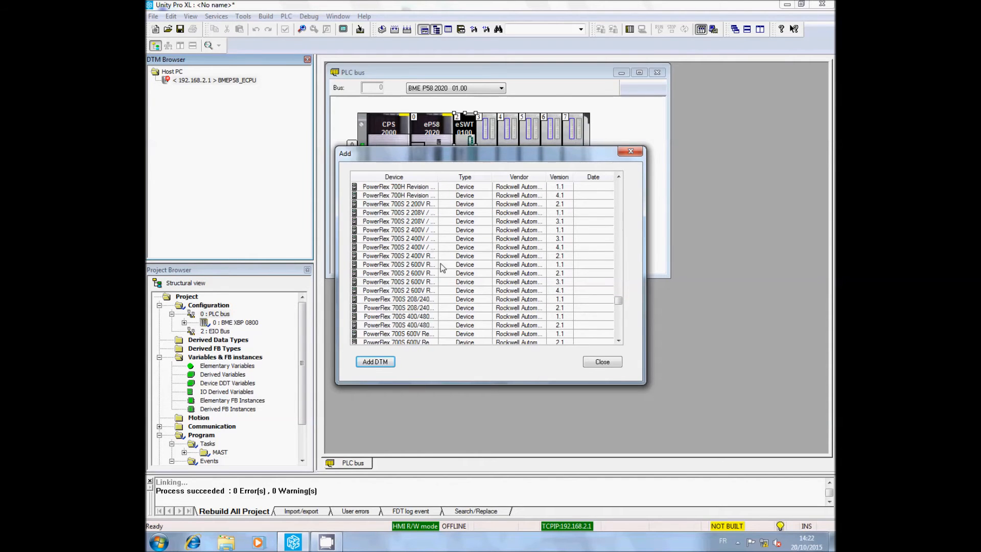
scroll("down", 3)
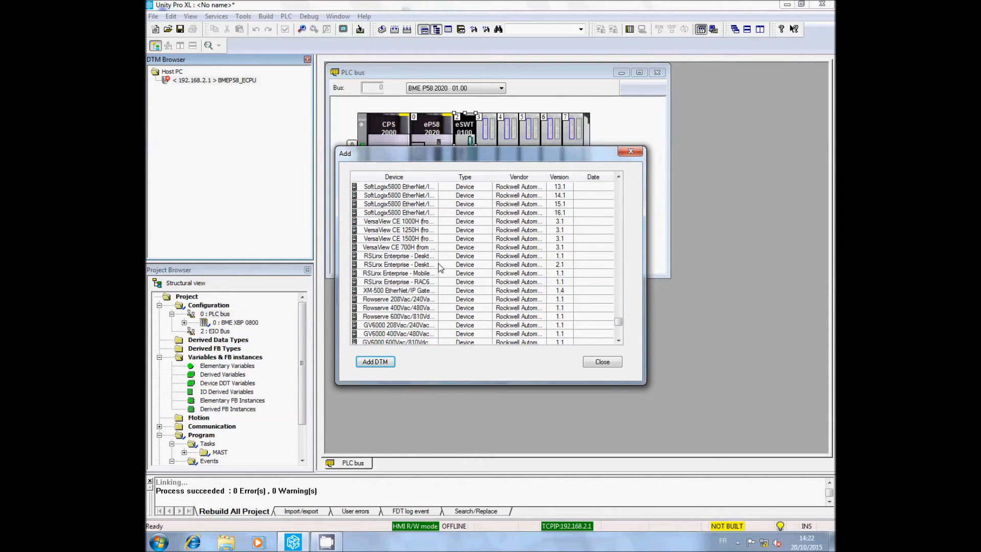
scroll("down", 3)
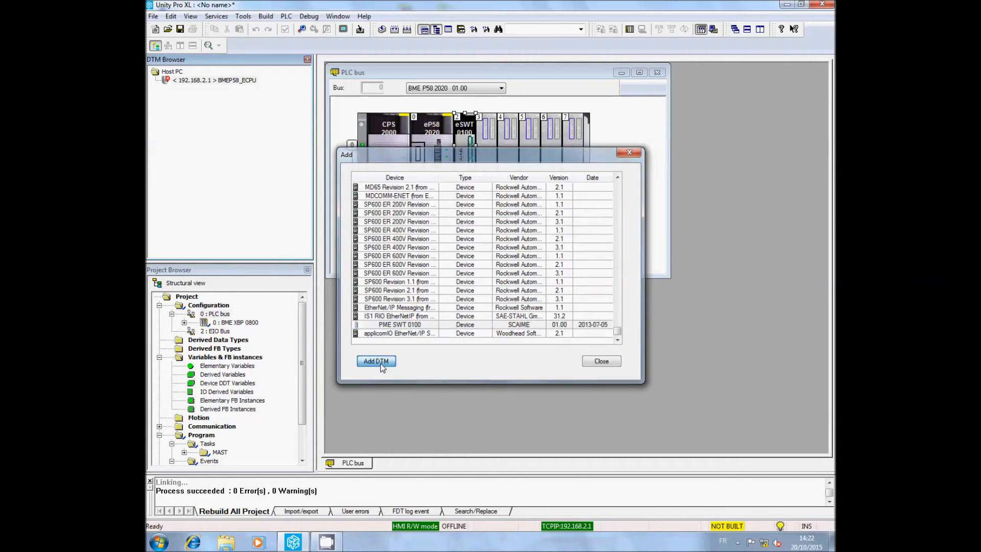
left_click(375, 361)
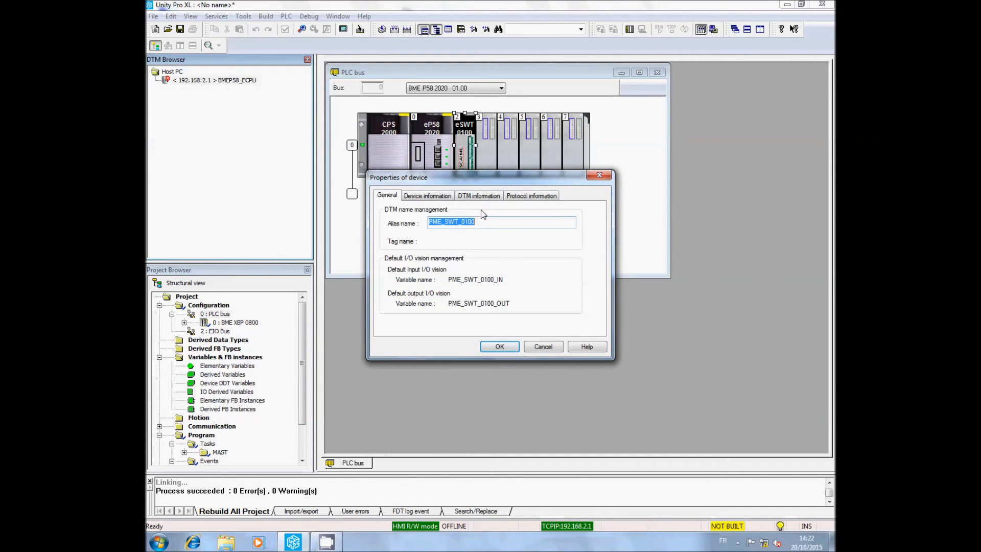
- Set the new device's alias name to PME_1 and confirm
left_click(481, 222)
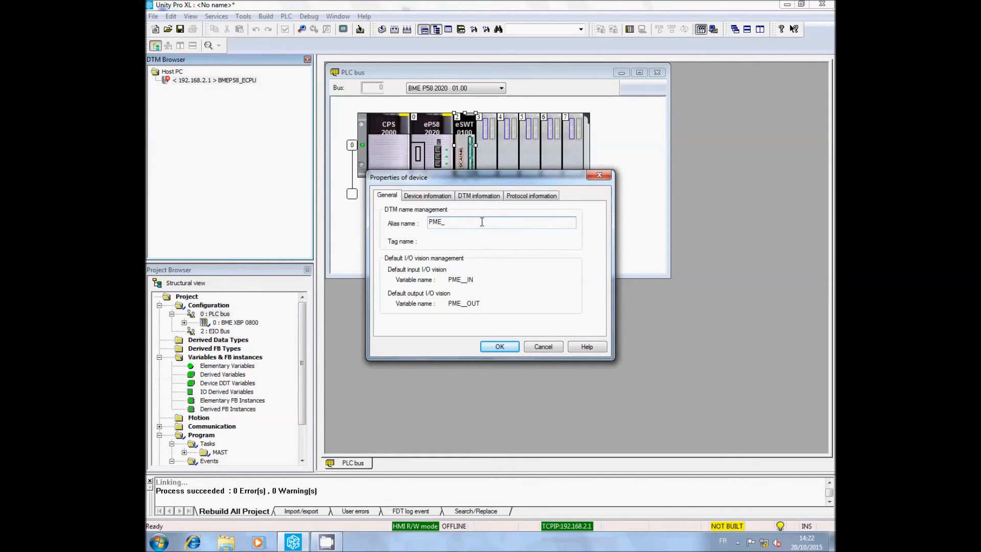
type("1")
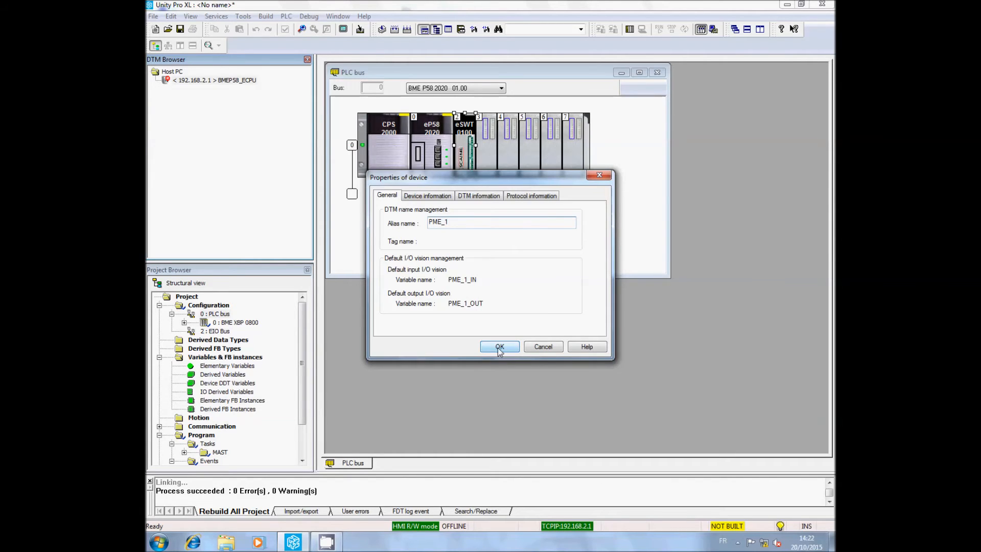
left_click(500, 346)
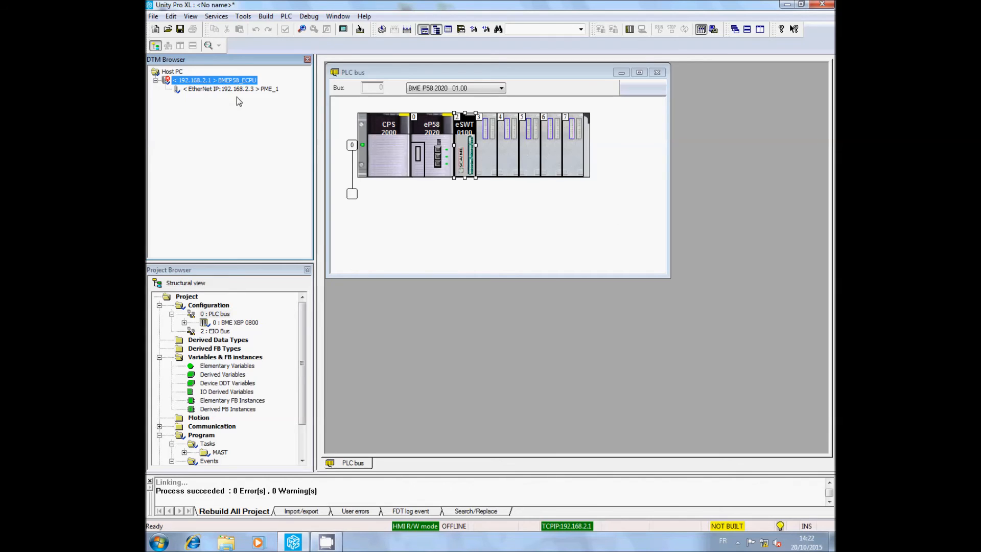
mouse_move(253, 96)
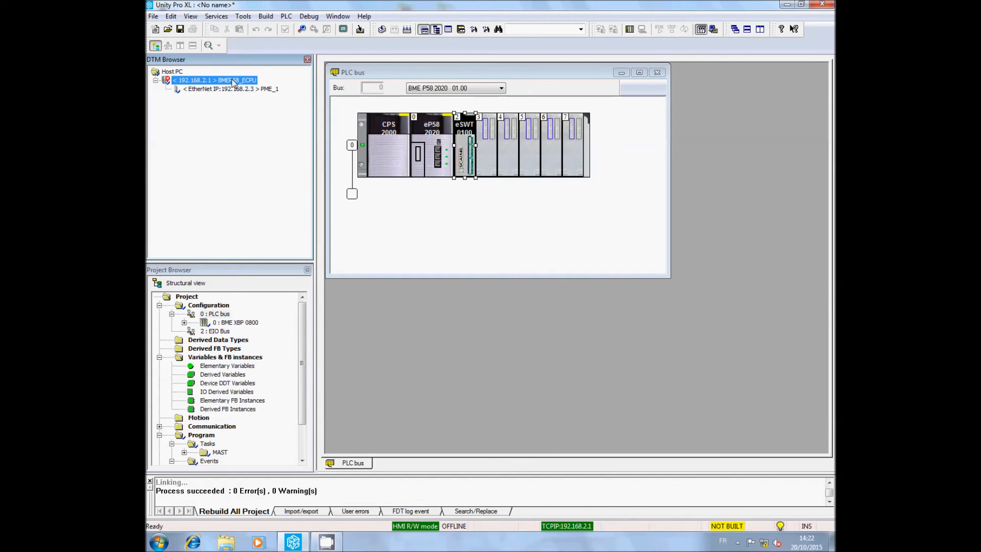
- Select PME_1 in the CPU Device List and view its Address Setting with IP 192.168.2.3
double_click(212, 80)
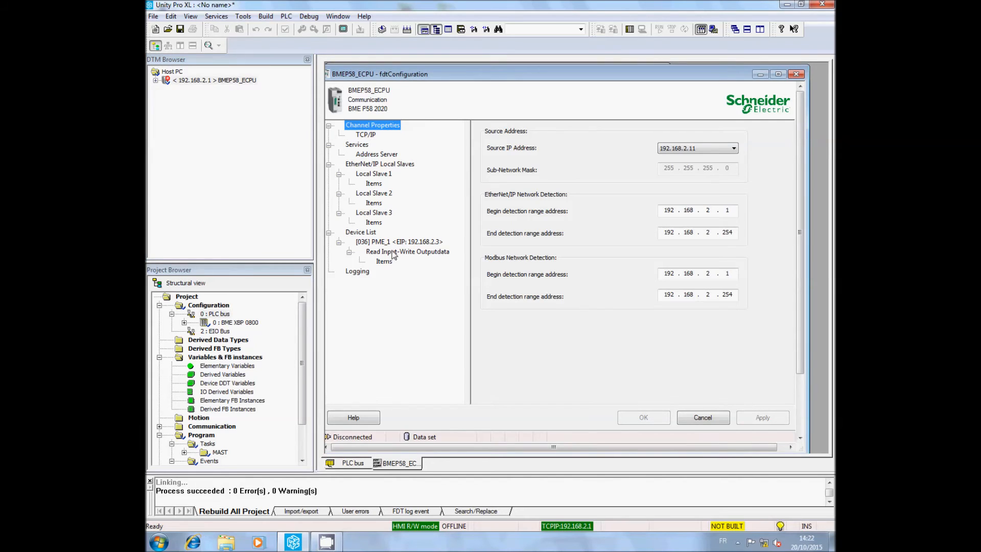
left_click(399, 241)
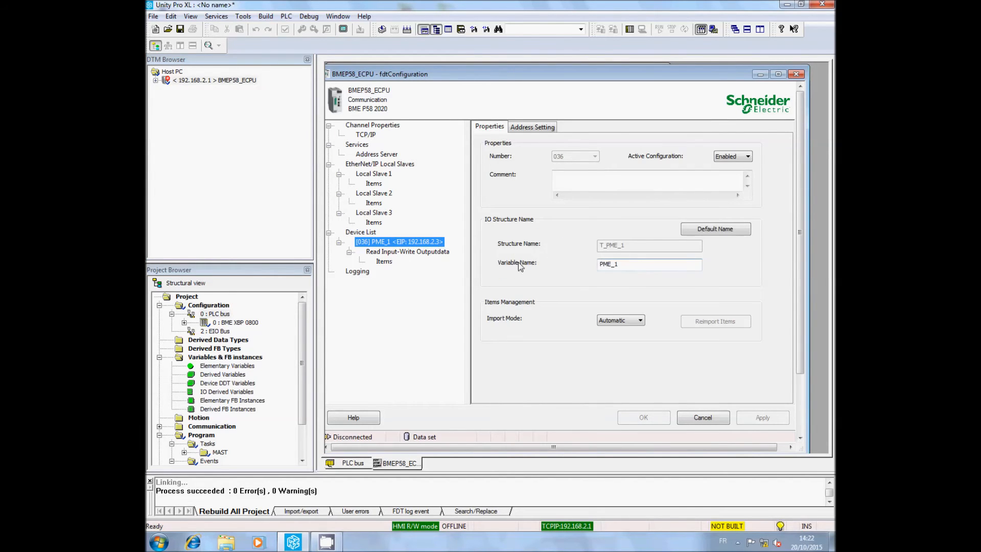
left_click(532, 126)
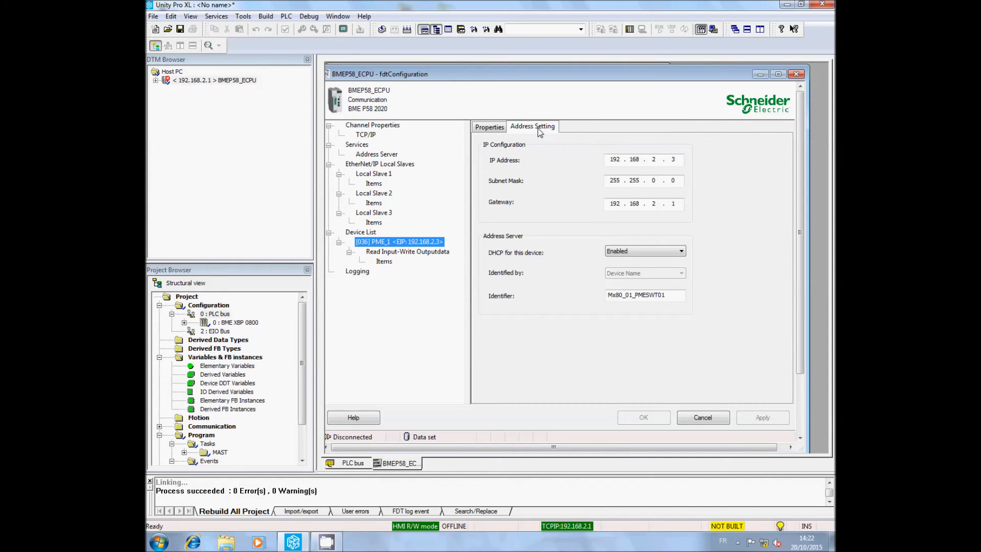
mouse_move(543, 225)
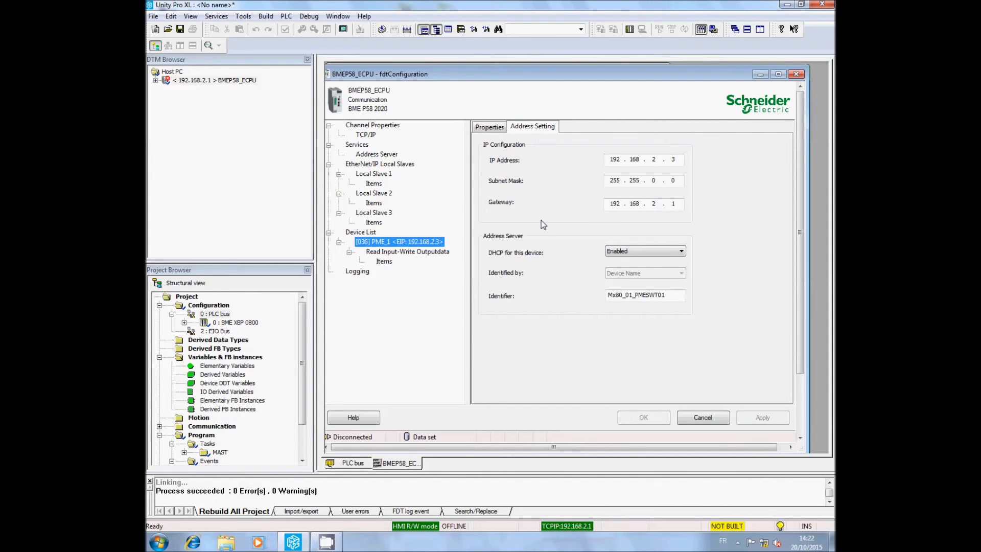
mouse_move(549, 258)
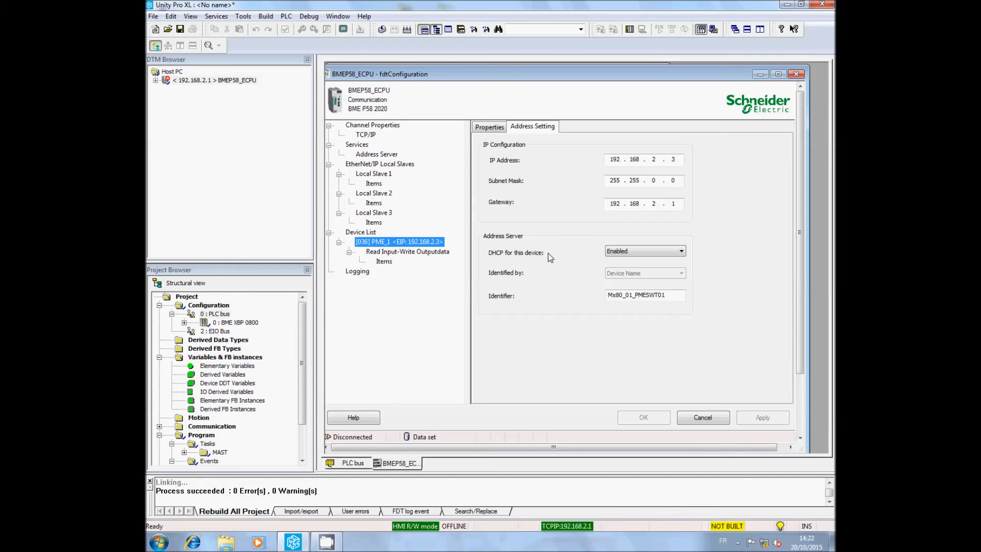
mouse_move(558, 244)
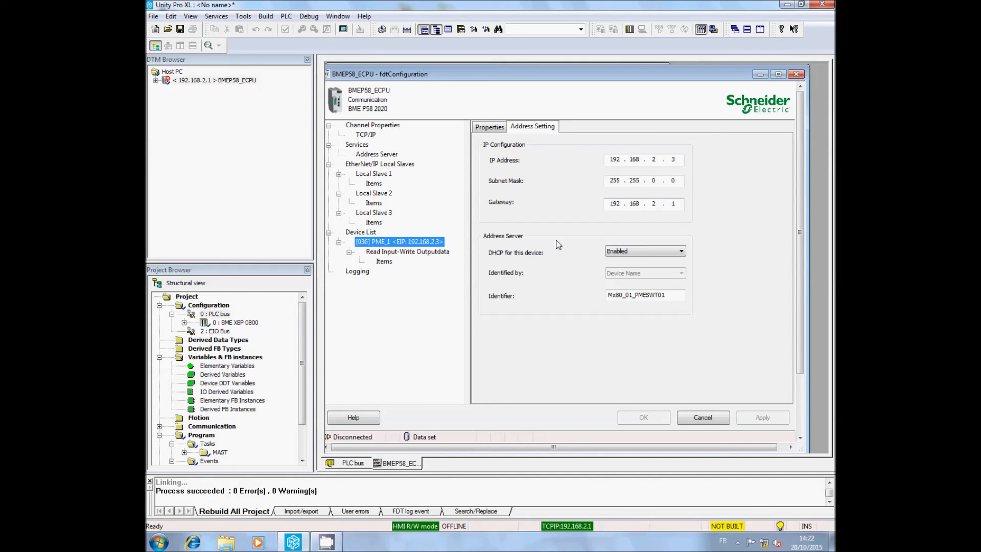
mouse_move(668, 160)
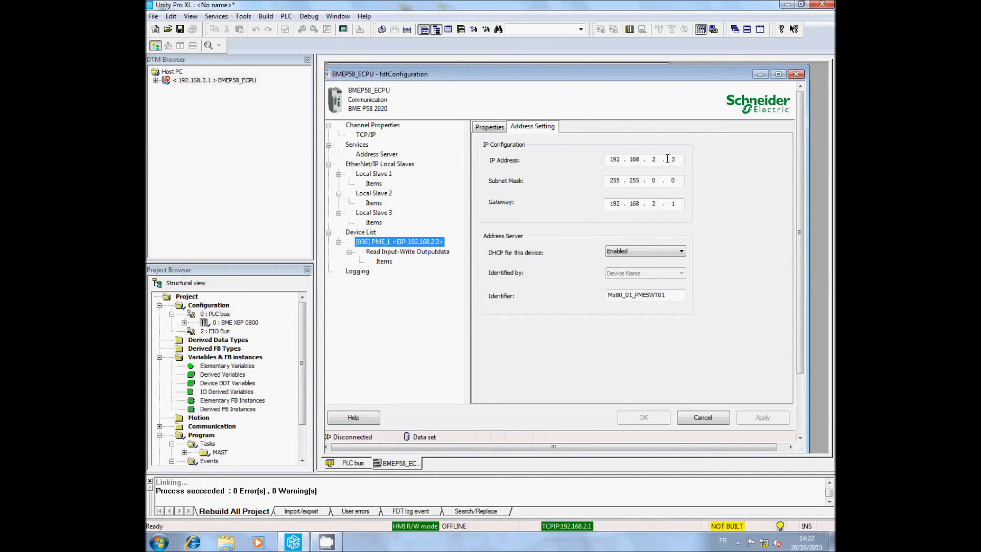
mouse_move(690, 160)
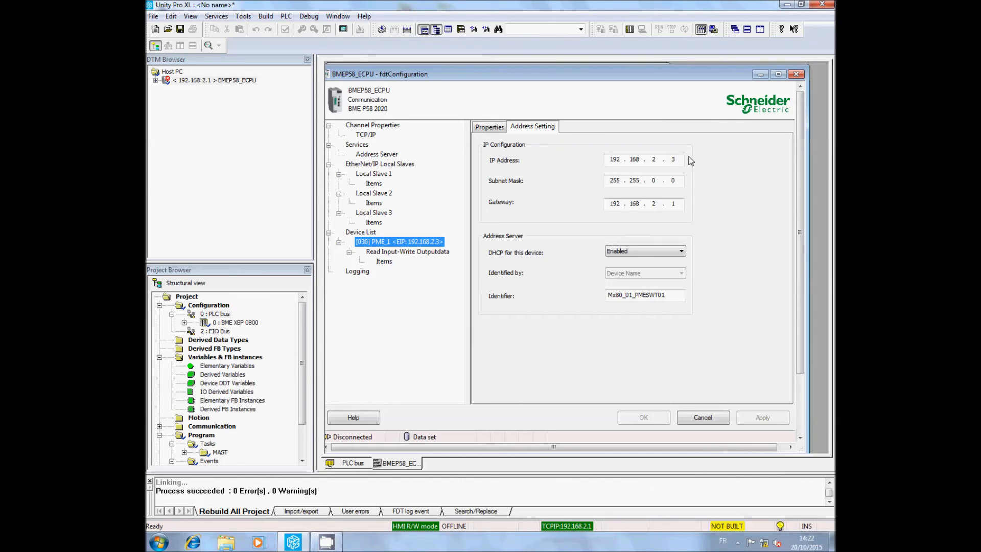
mouse_move(648, 148)
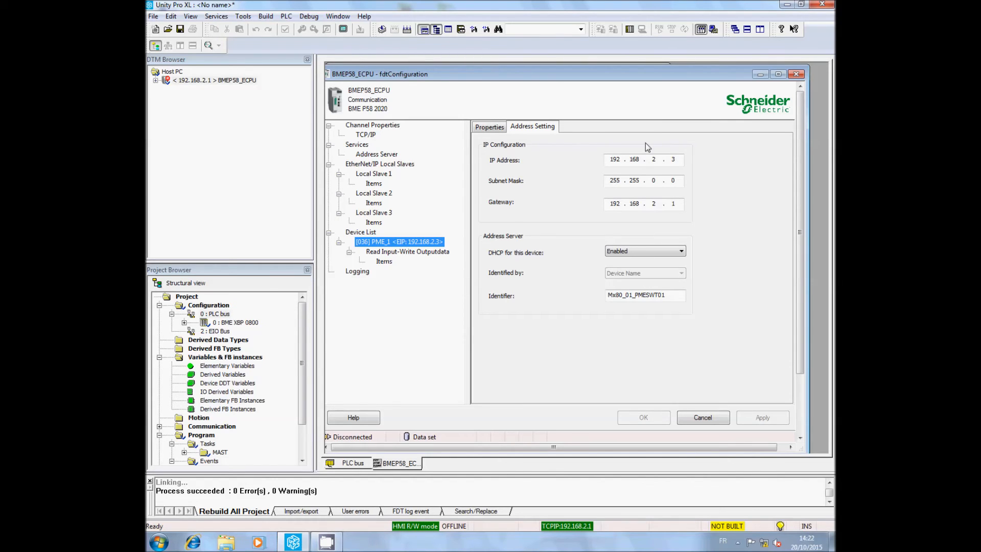
mouse_move(699, 158)
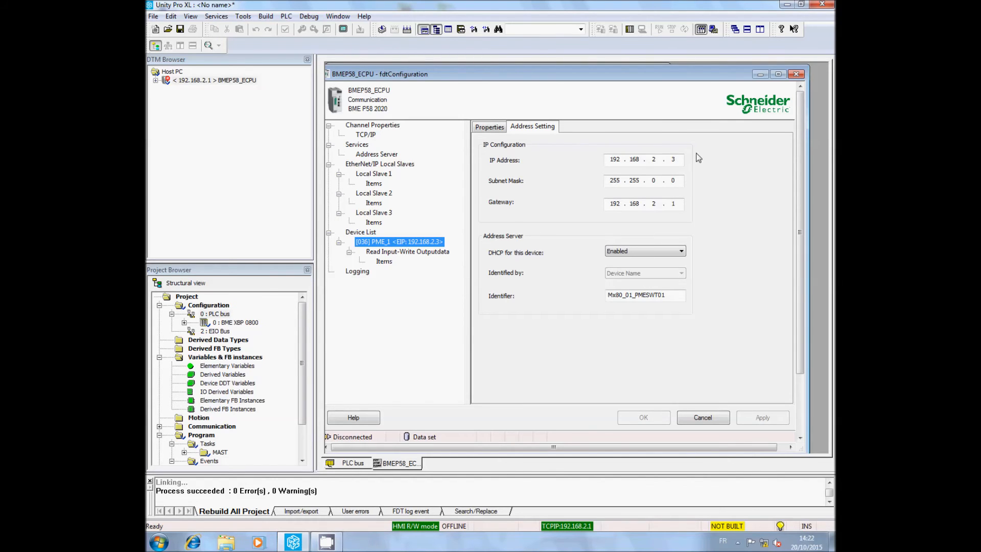
mouse_move(647, 201)
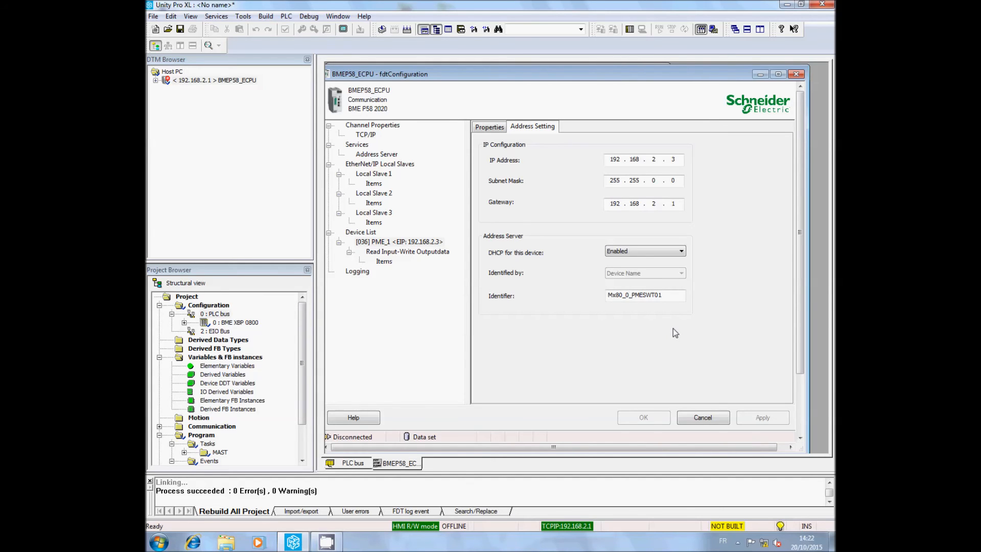
- Set the PME_1 identifier to Mx80_02_PMESWT01, apply it and close the configuration
left_click(634, 295)
type("2")
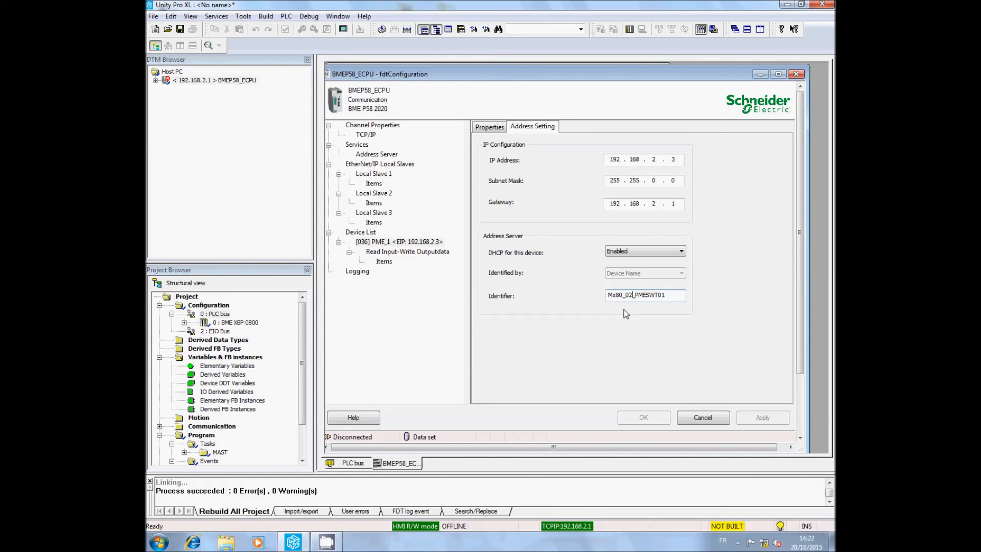
mouse_move(626, 337)
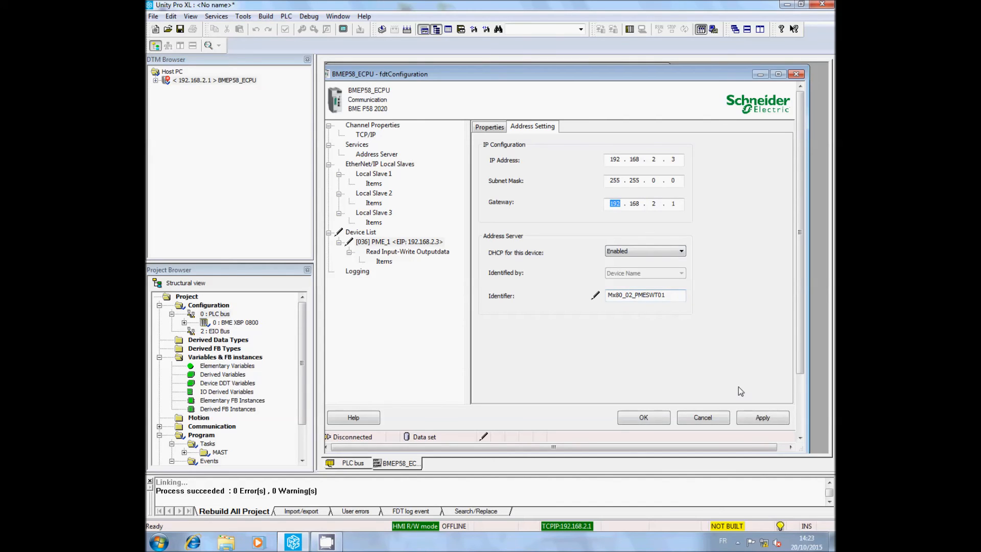
left_click(762, 417)
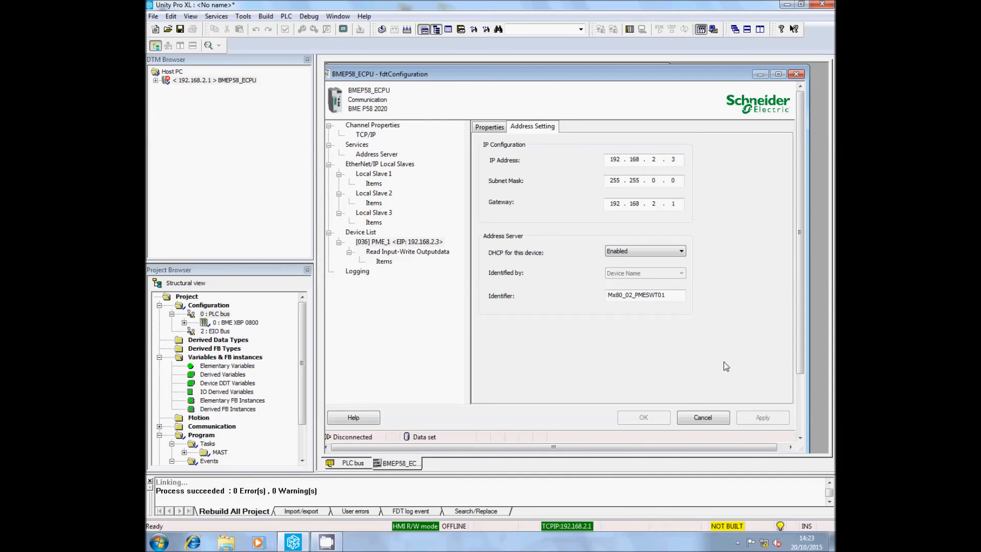
mouse_move(703, 417)
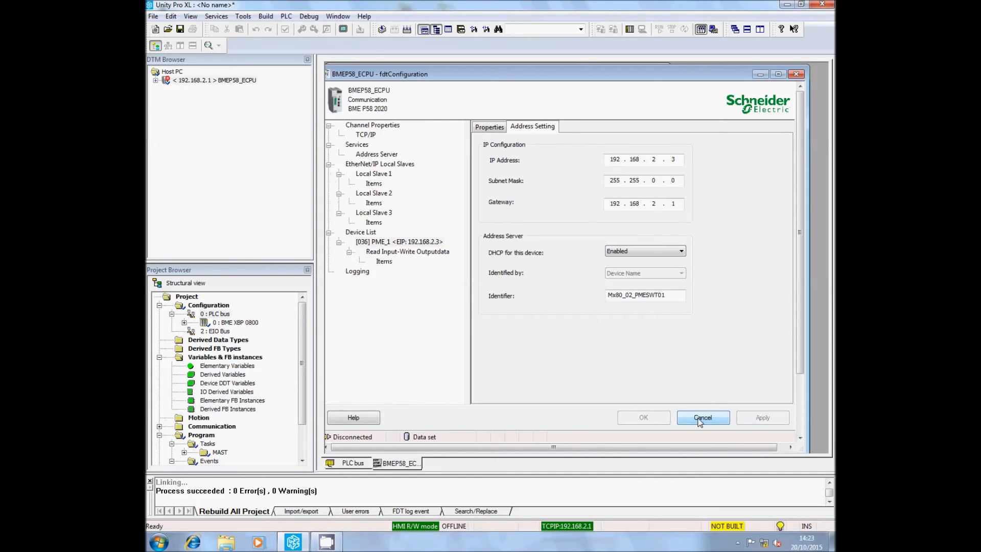
mouse_move(799, 73)
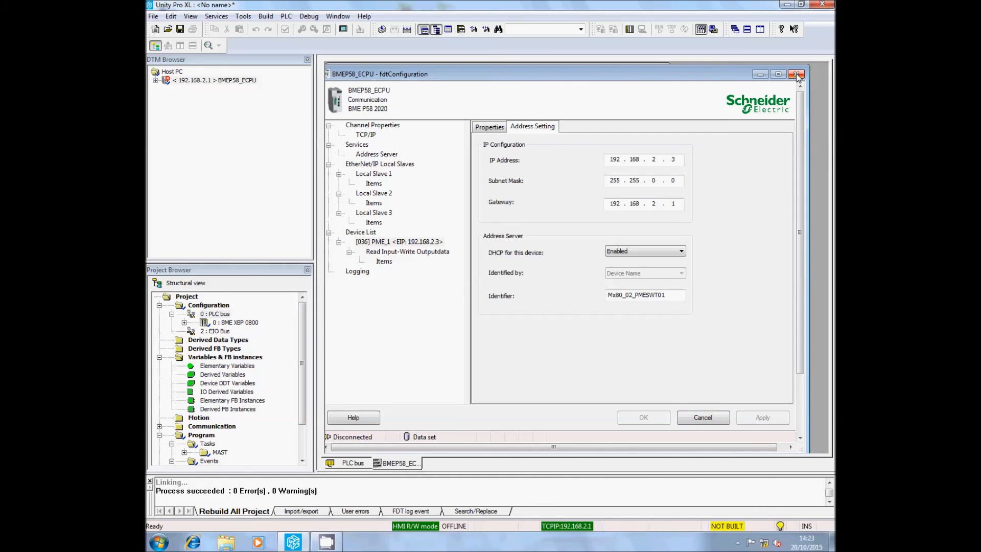
left_click(799, 73)
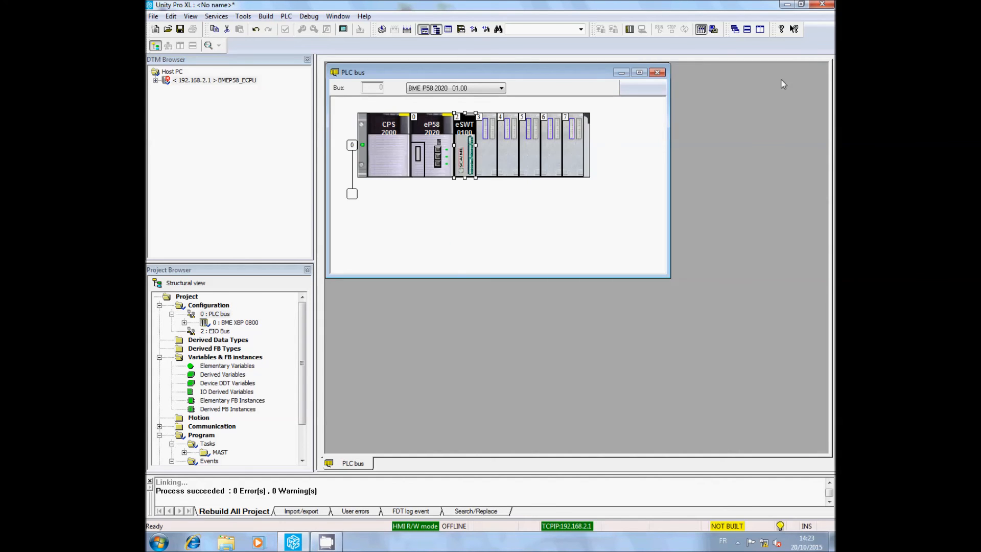
- Rebuild All Project, connect to the PLC and transfer the project to it
left_click(266, 15)
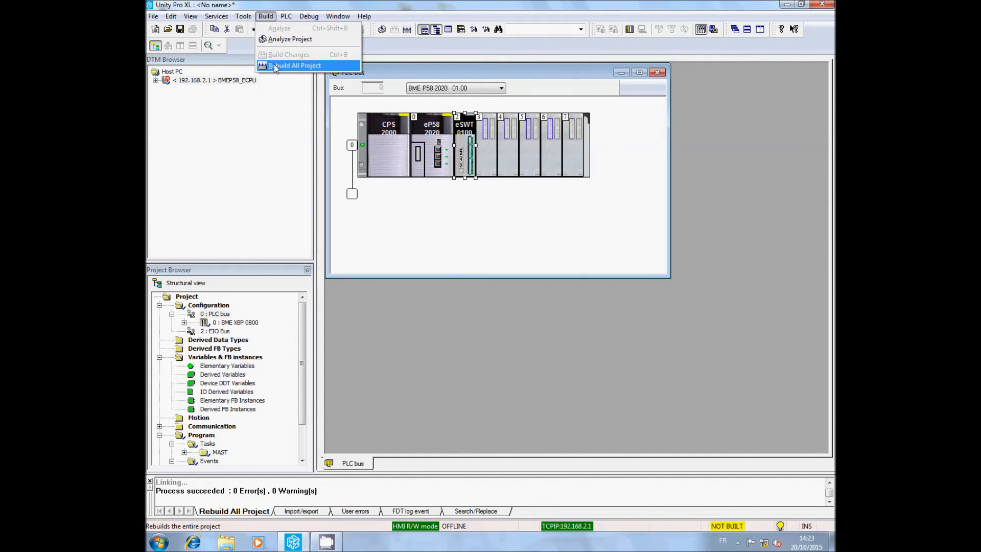
left_click(296, 65)
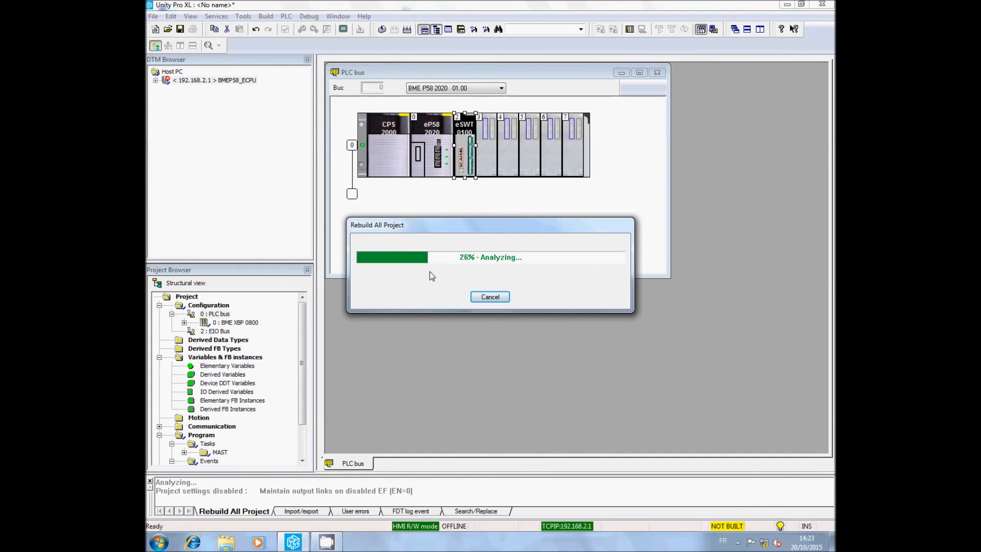
left_click(286, 15)
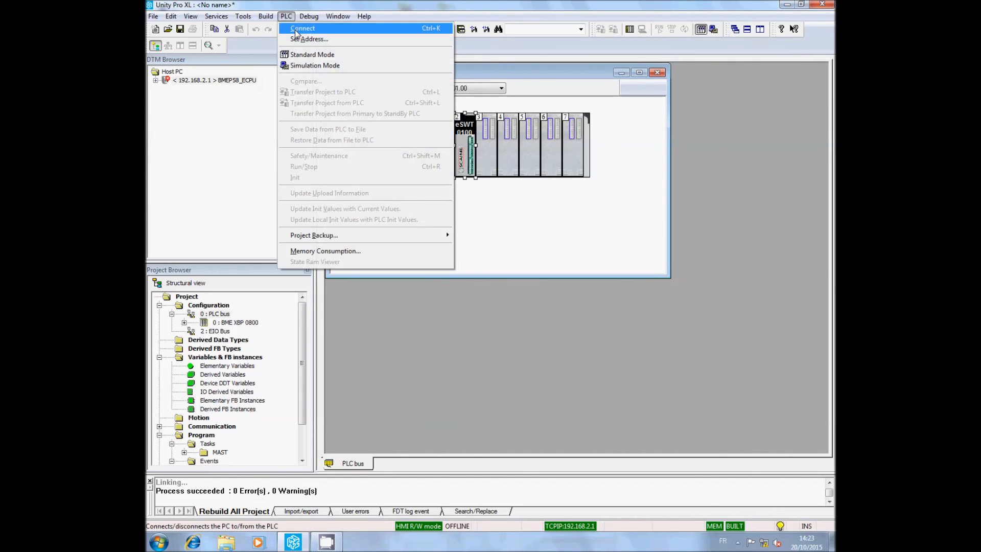
left_click(322, 91)
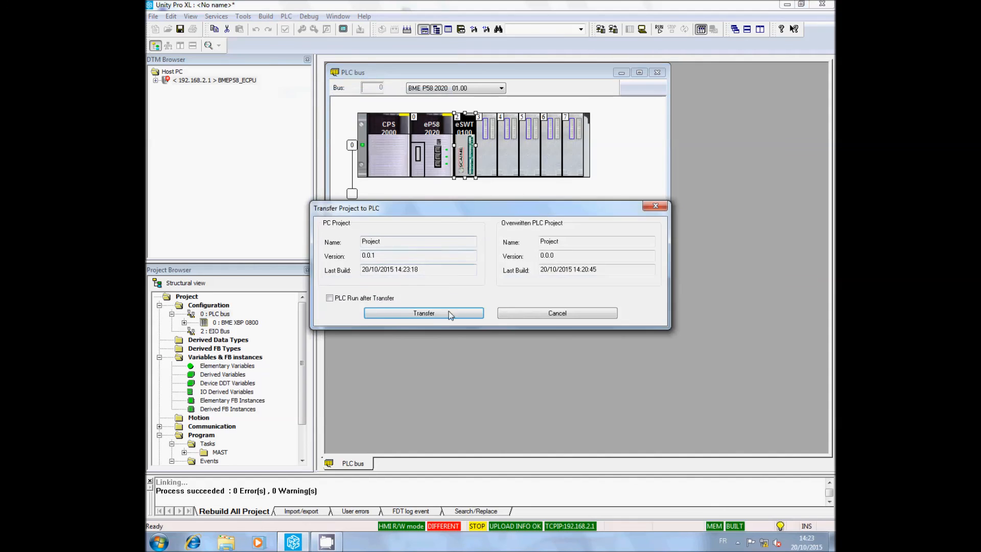
left_click(423, 313)
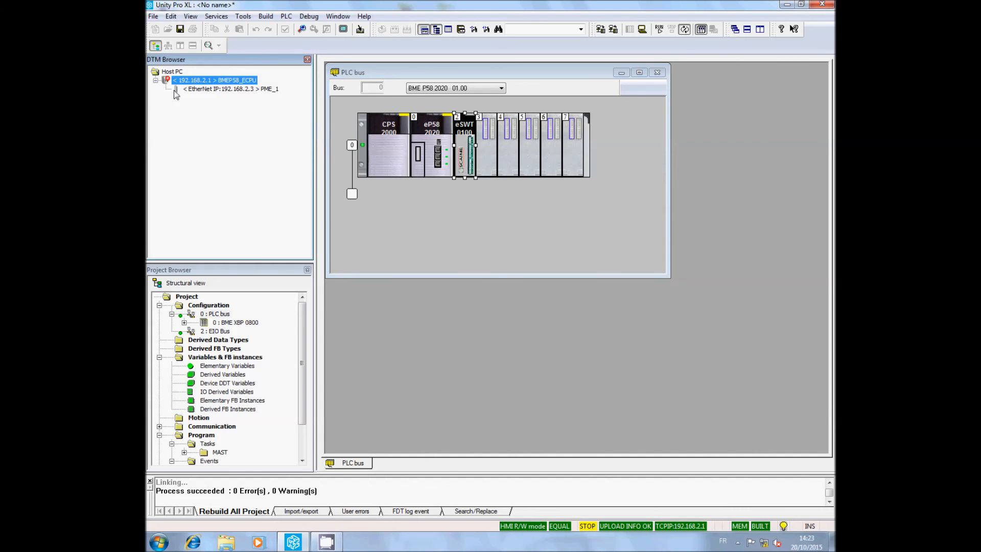
- Transfer PME_1's configuration to the FDR server and acknowledge the success and restart notices
right_click(232, 88)
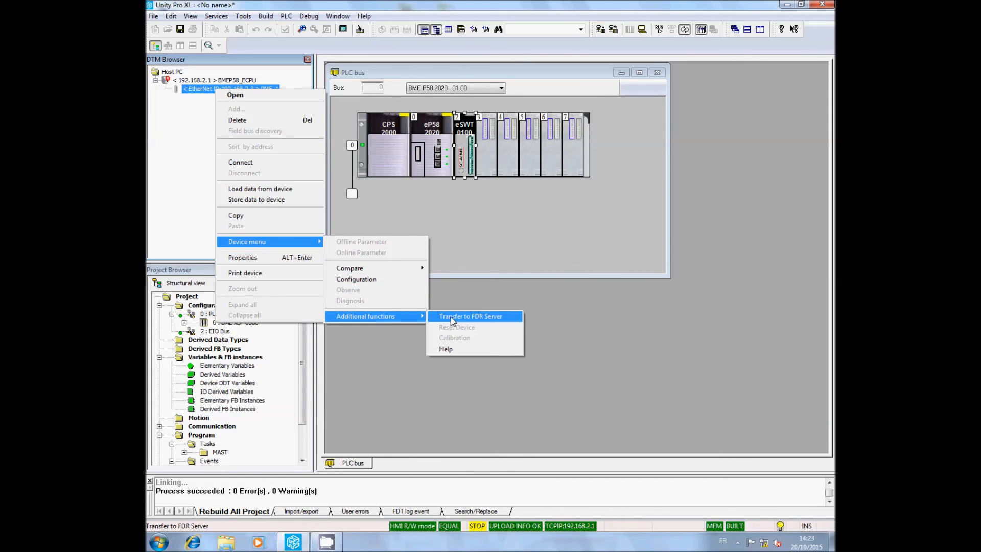
left_click(471, 316)
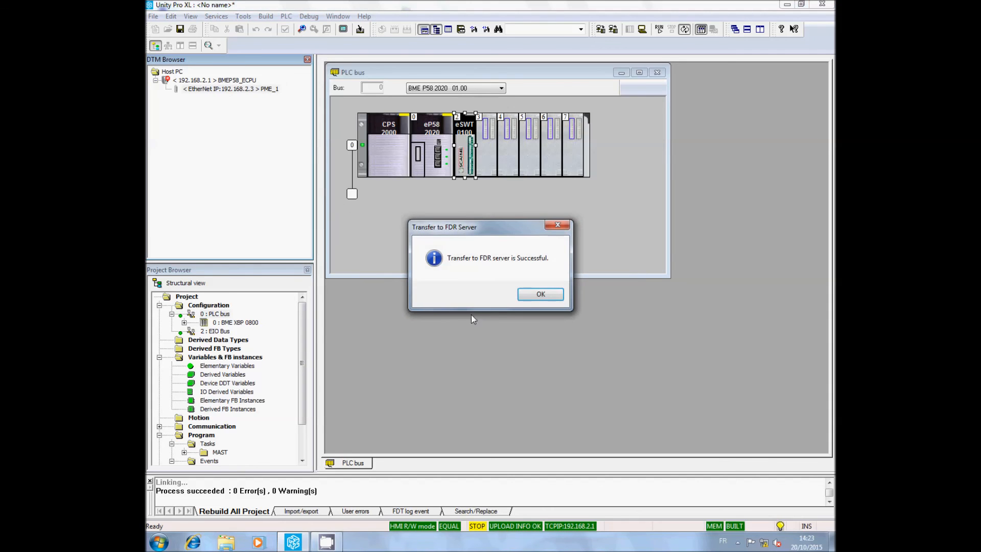
left_click(540, 295)
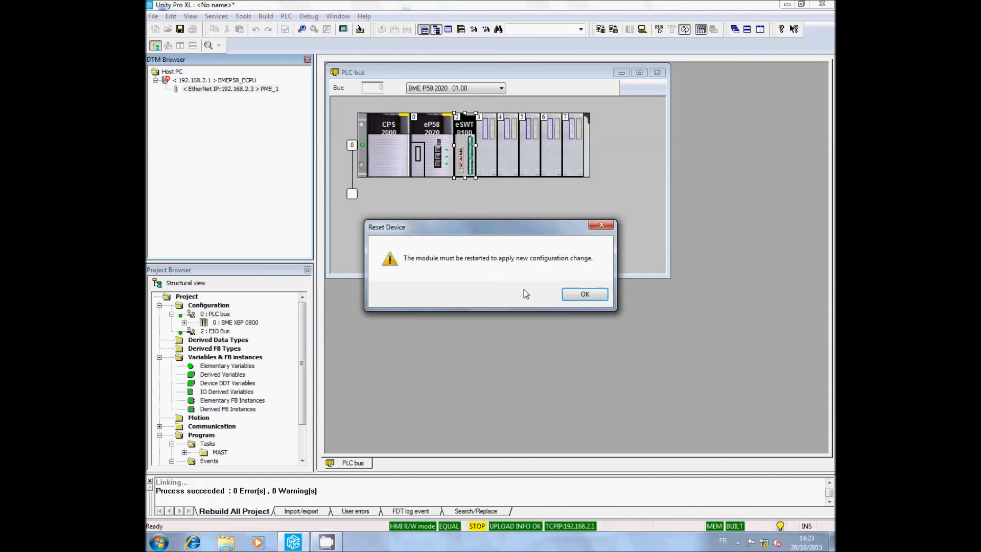
left_click(585, 294)
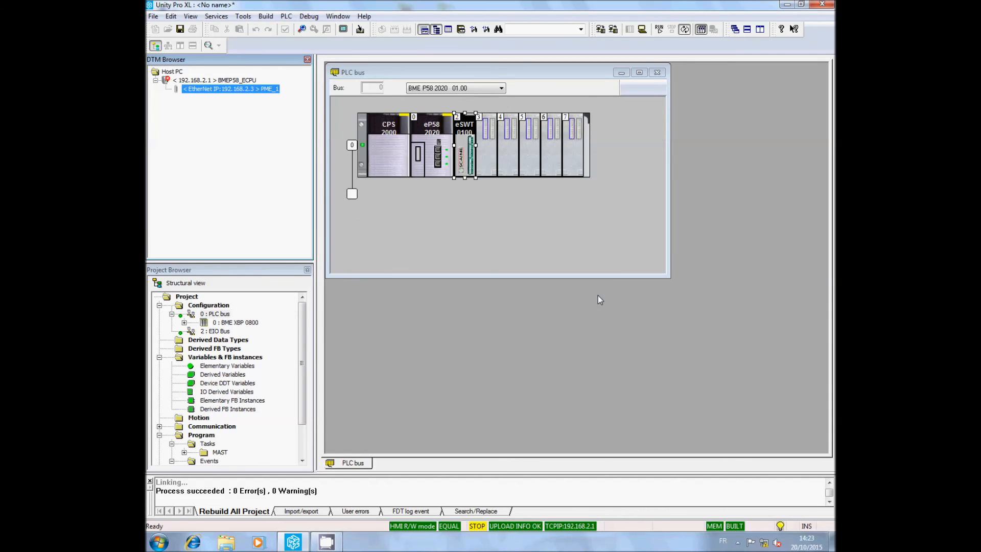